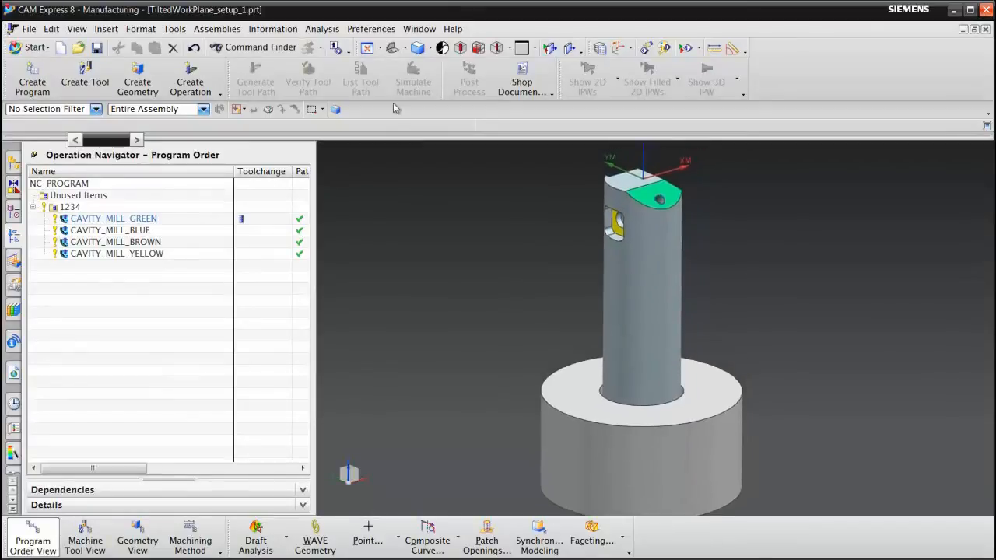
- Replay the GREEN, BLUE, BROWN and YELLOW cavity-mill tool paths, ending with the yellow operation's settings showing
left_click(112, 218)
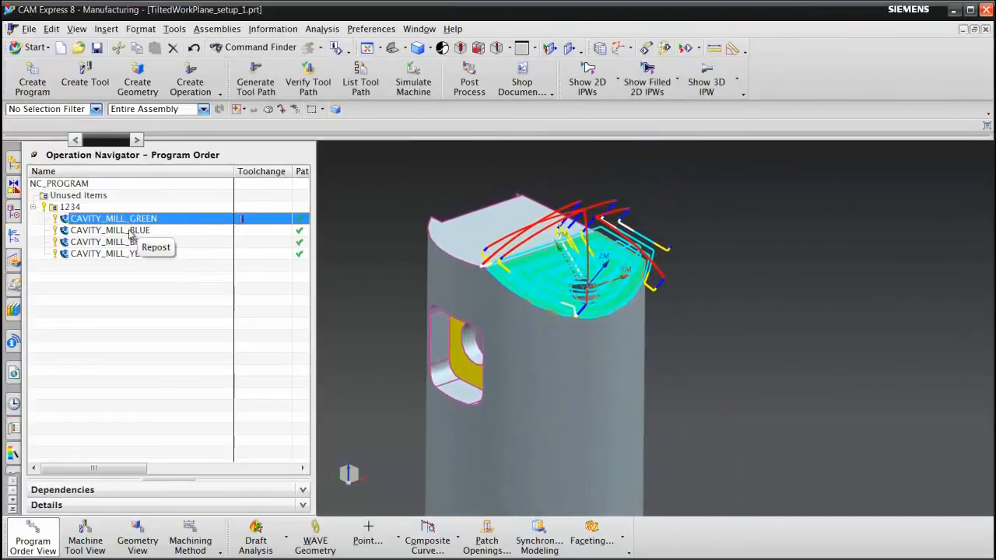
left_click(109, 231)
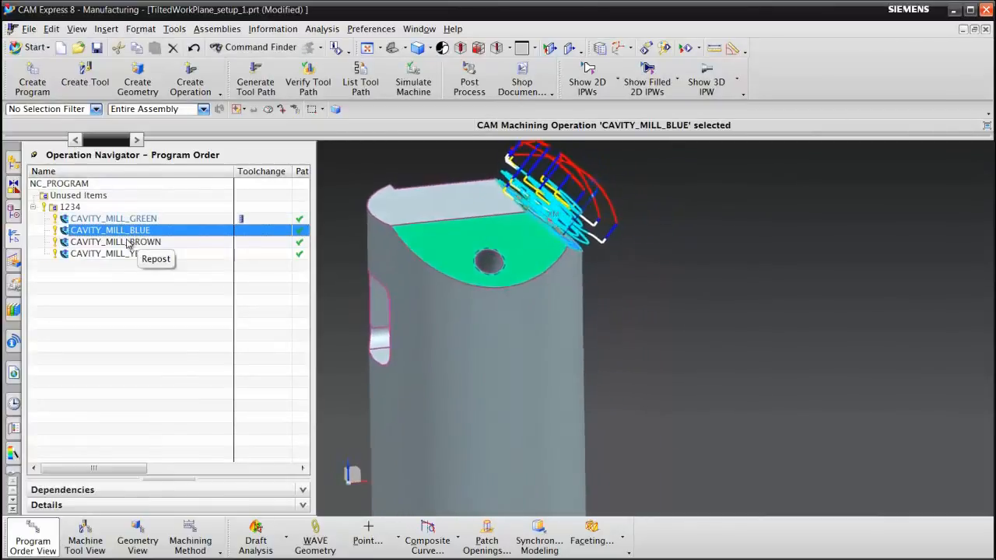
left_click(115, 241)
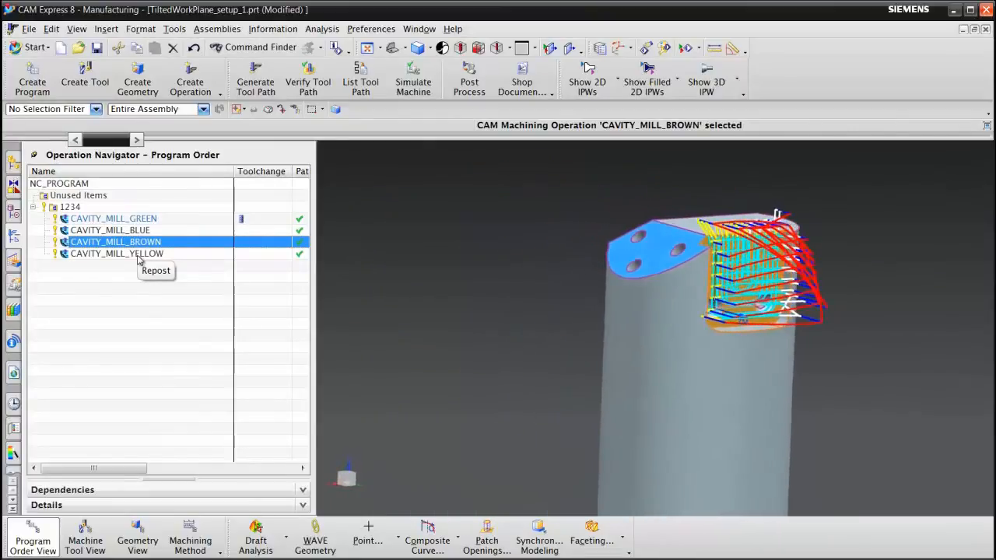
left_click(117, 254)
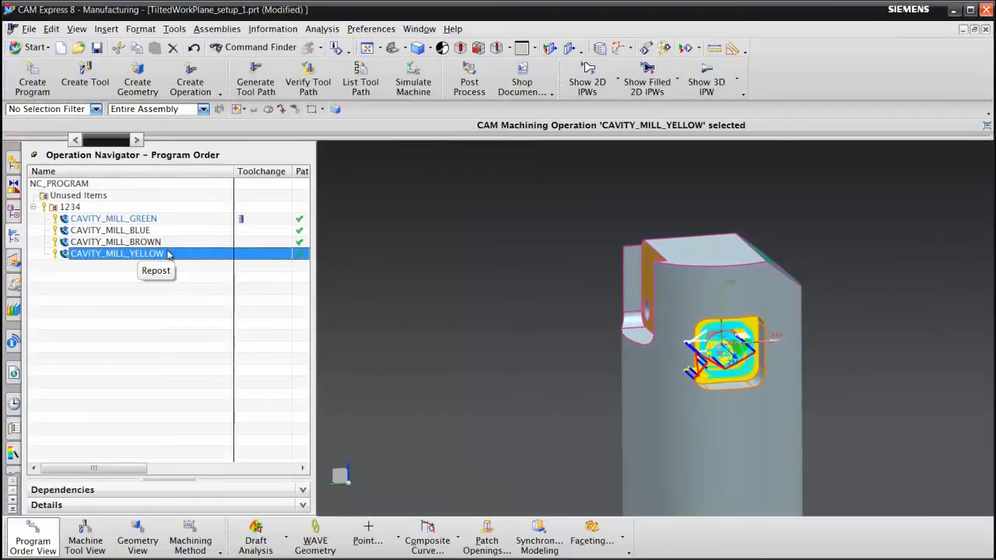
double_click(117, 254)
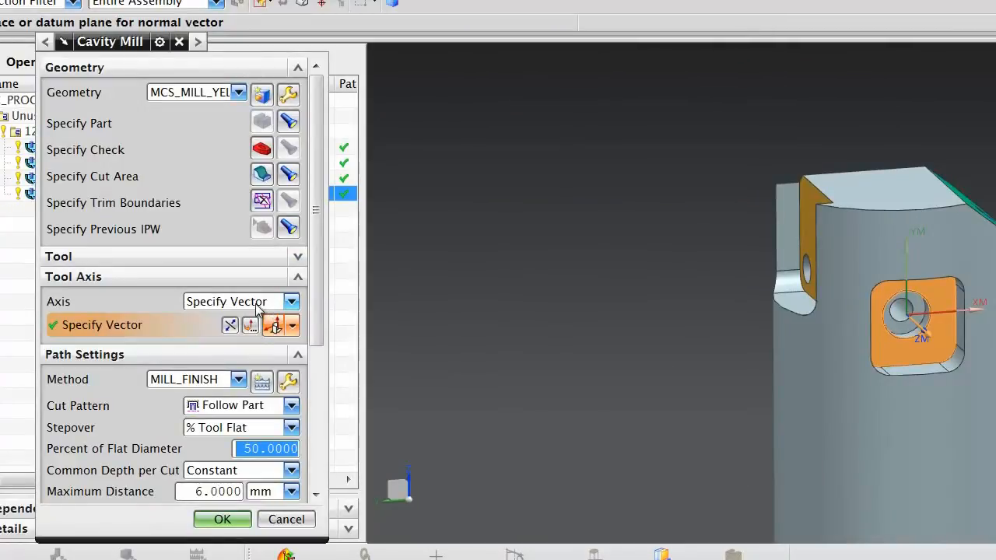
mouse_move(293, 302)
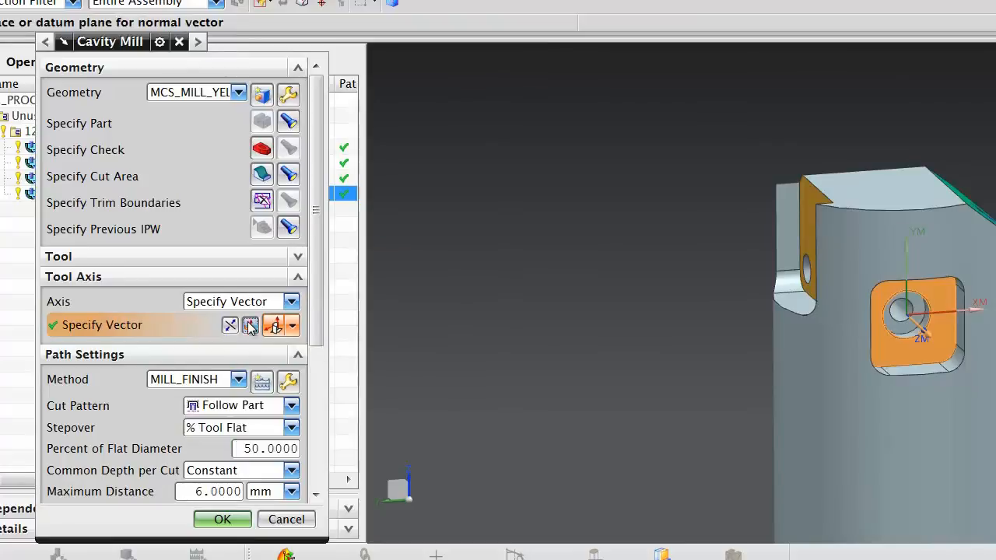
- Set the yellow cavity mill's tool axis to a face-normal vector on the pocket face and accept the operation
left_click(250, 325)
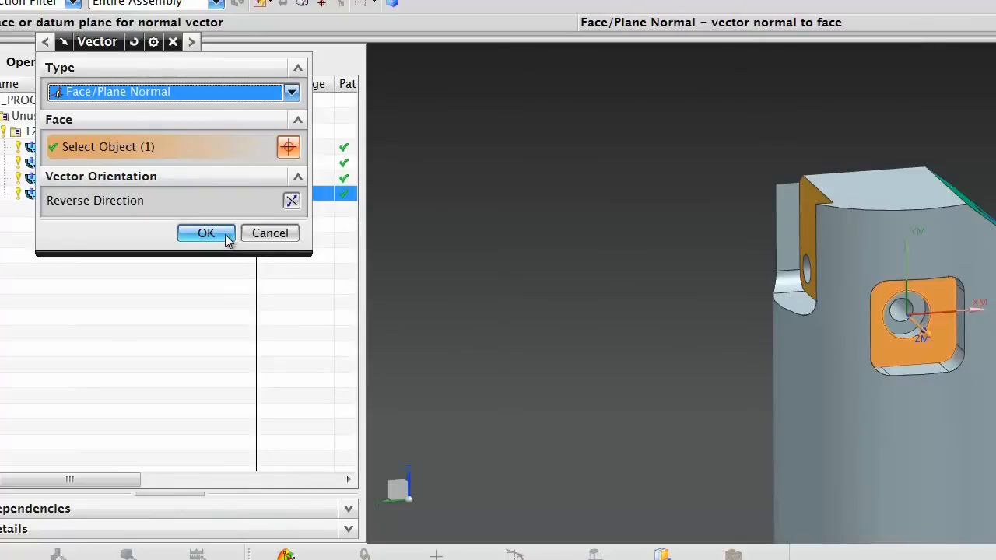
left_click(206, 233)
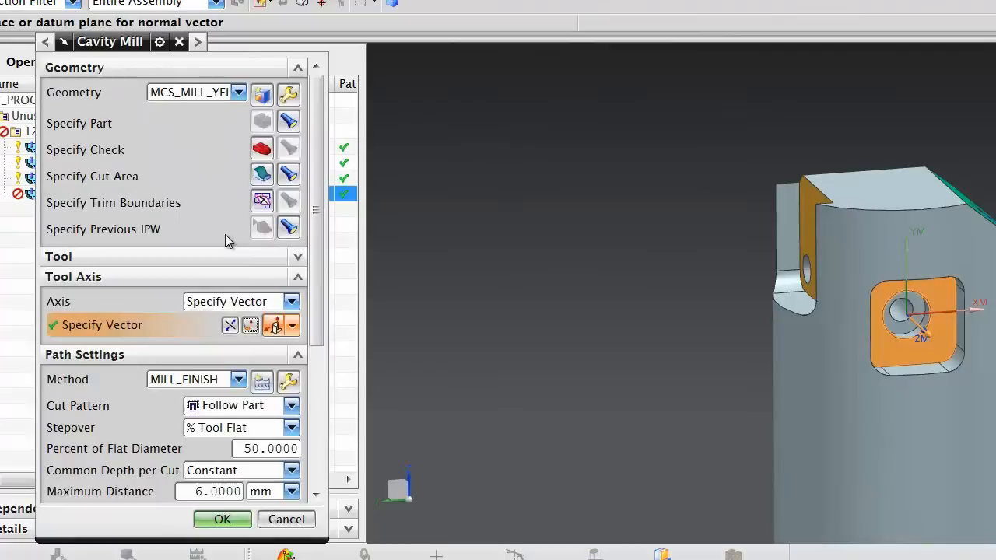
left_click(221, 520)
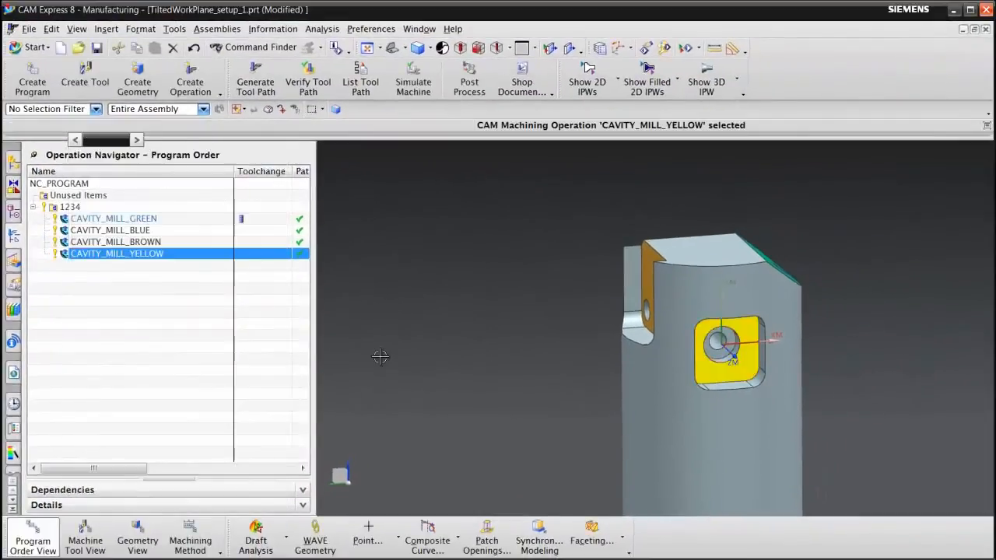
mouse_move(392, 337)
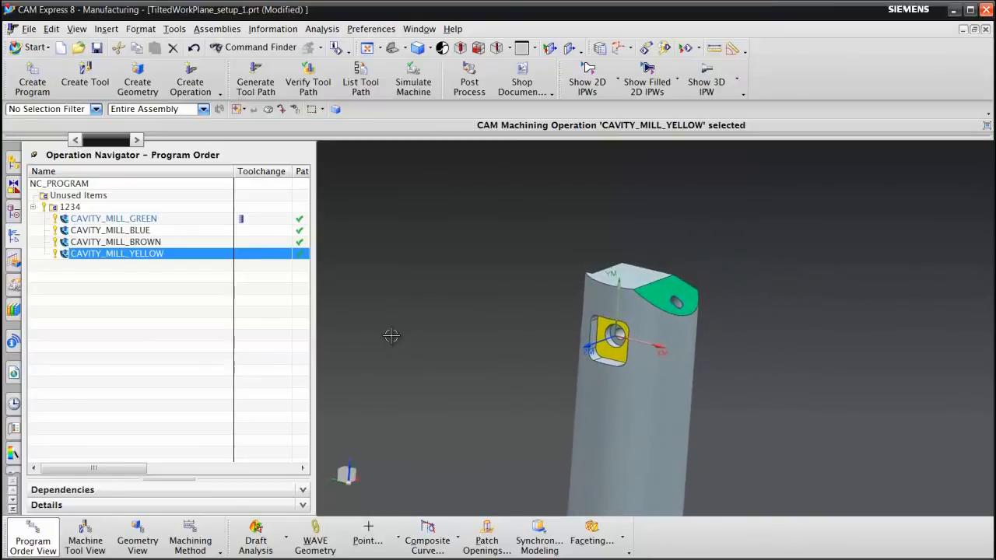
mouse_move(193, 411)
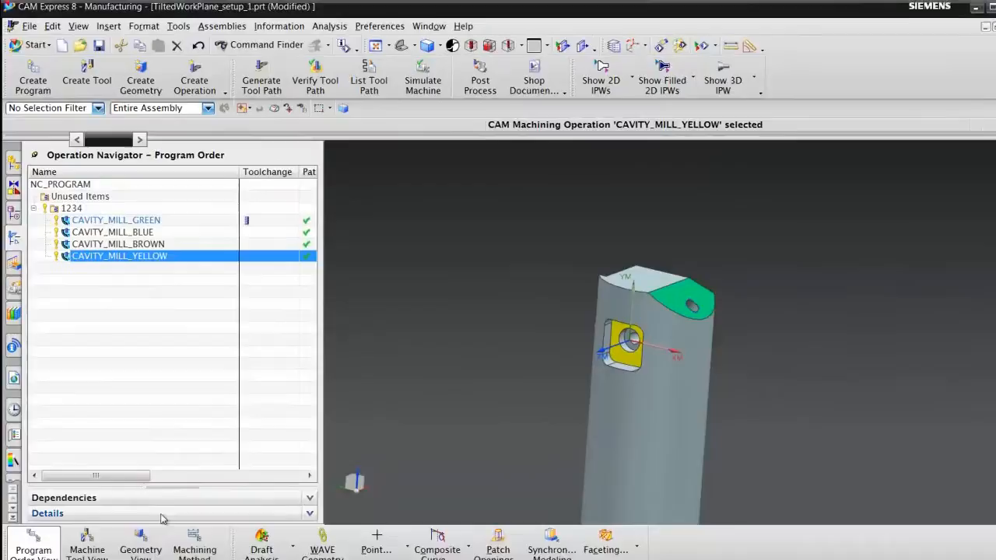
- Switch the navigator to Geometry View and bring up the MCS_MILL Mill Orient settings
left_click(140, 542)
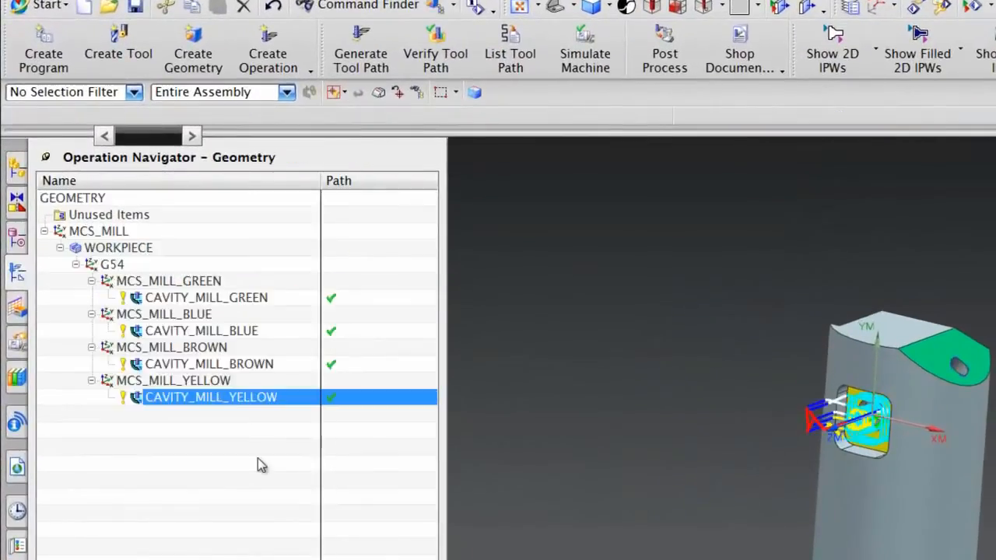
mouse_move(132, 264)
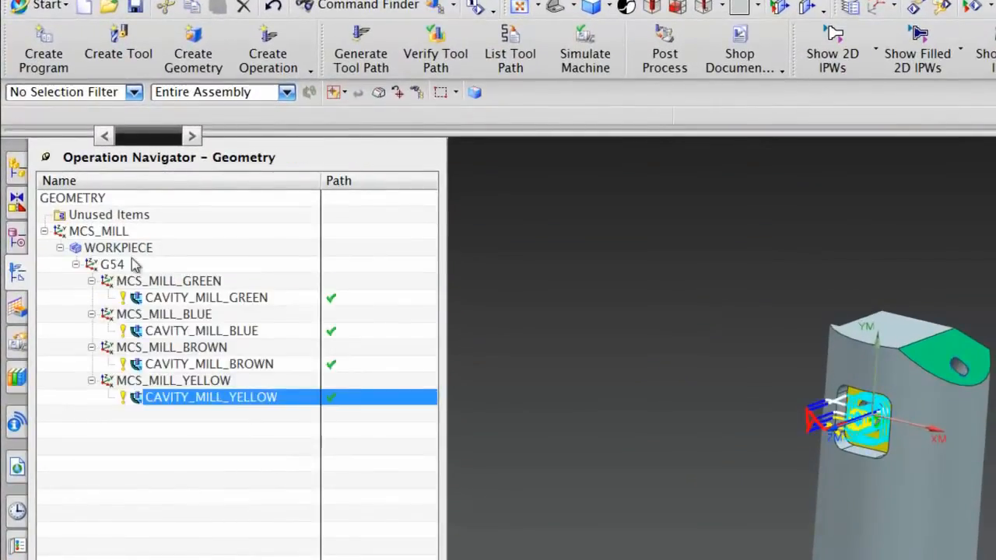
mouse_move(97, 233)
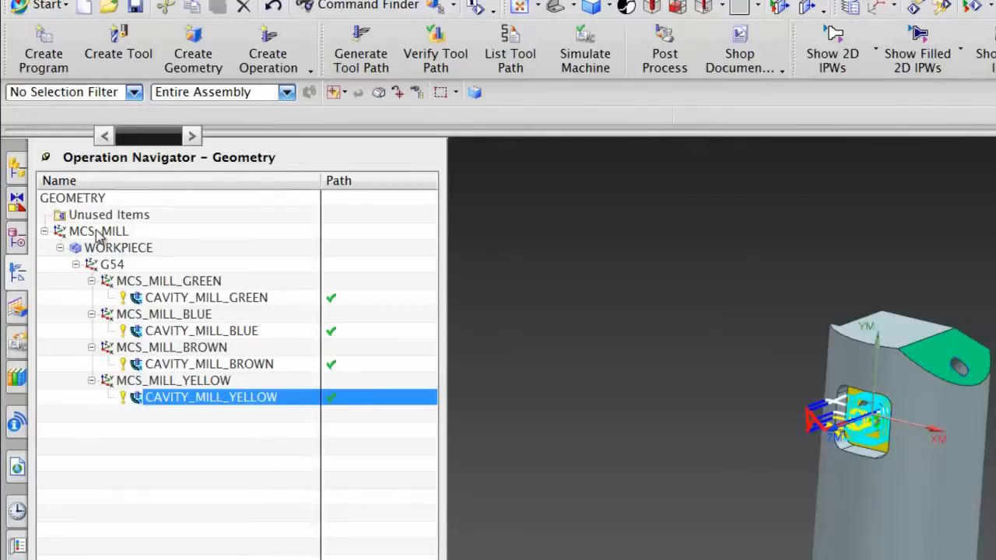
double_click(96, 230)
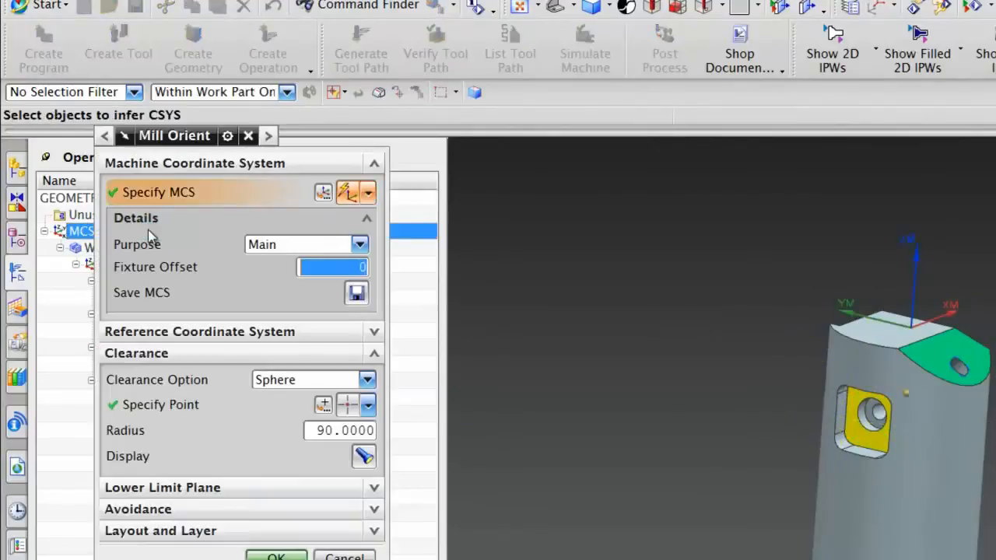
mouse_move(186, 237)
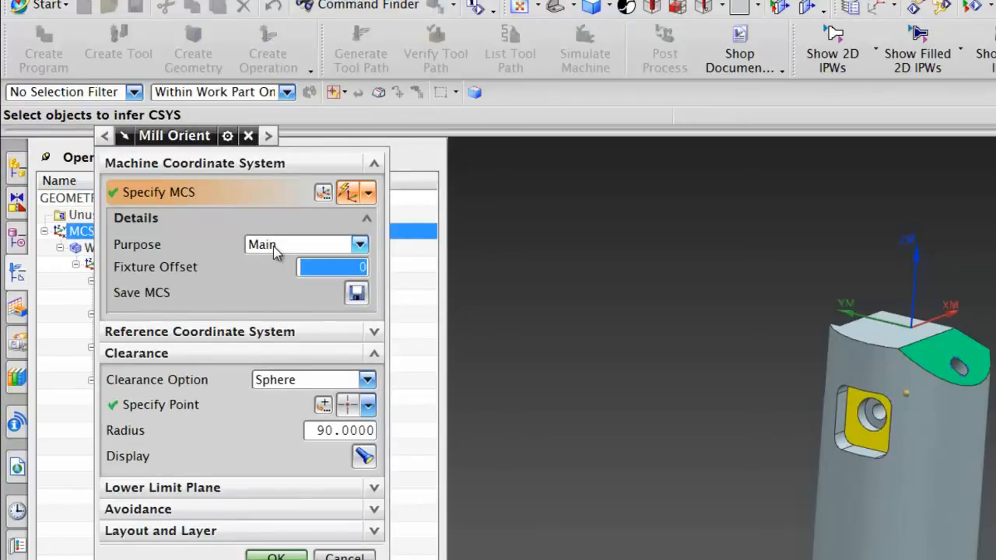
mouse_move(258, 291)
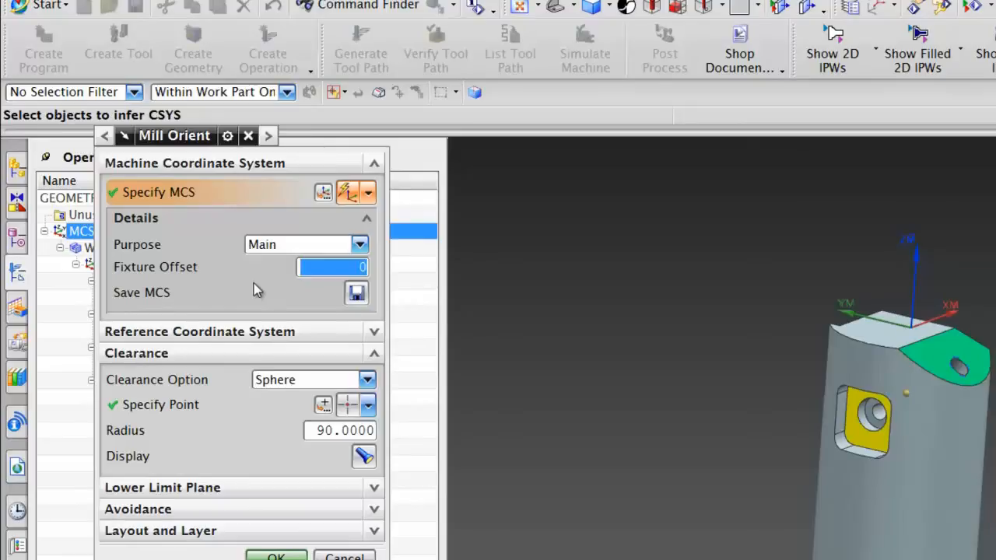
mouse_move(212, 389)
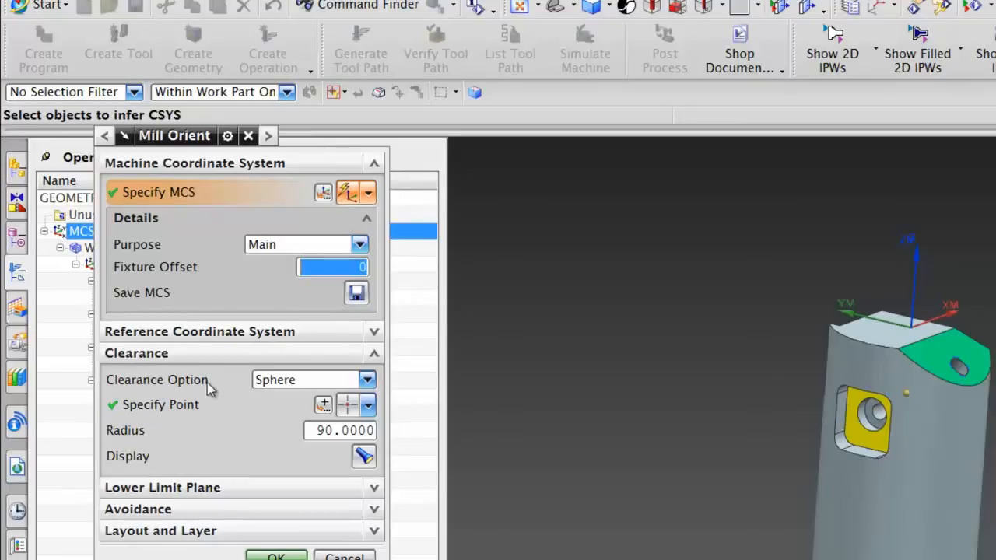
- Close Mill Orient after review, then show MCS_MILL, WORKPIECE and G54, ending in G54's coordinate-system settings
left_click(277, 557)
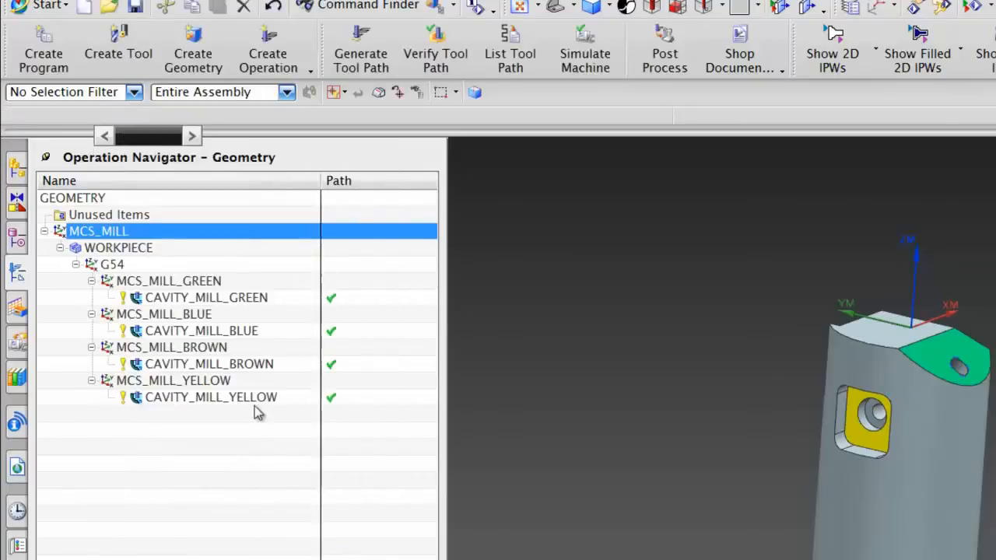
left_click(99, 231)
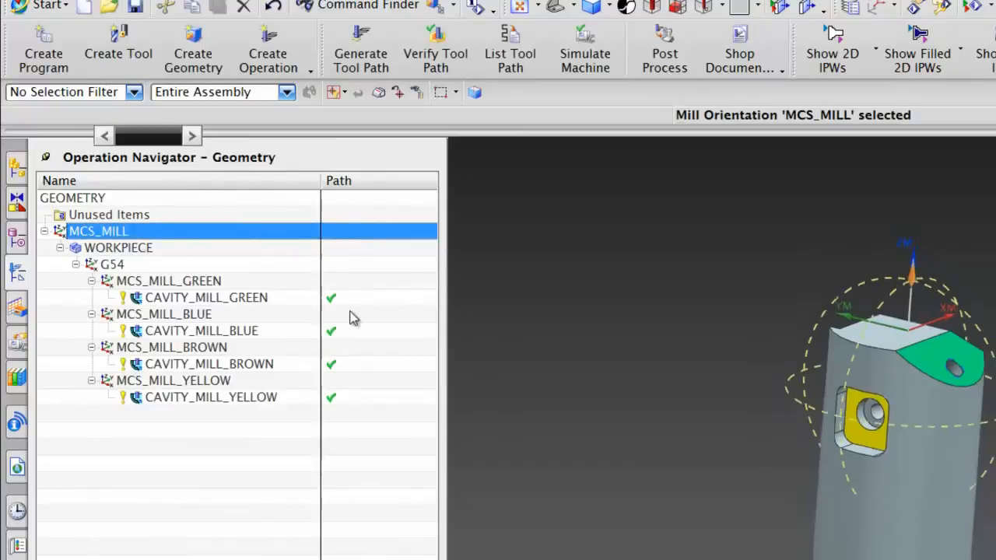
double_click(100, 230)
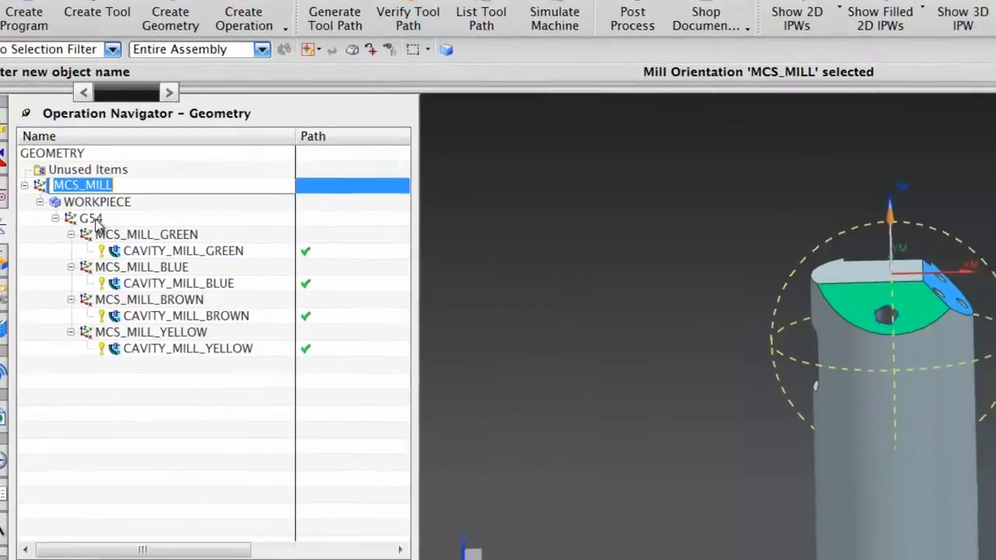
left_click(97, 202)
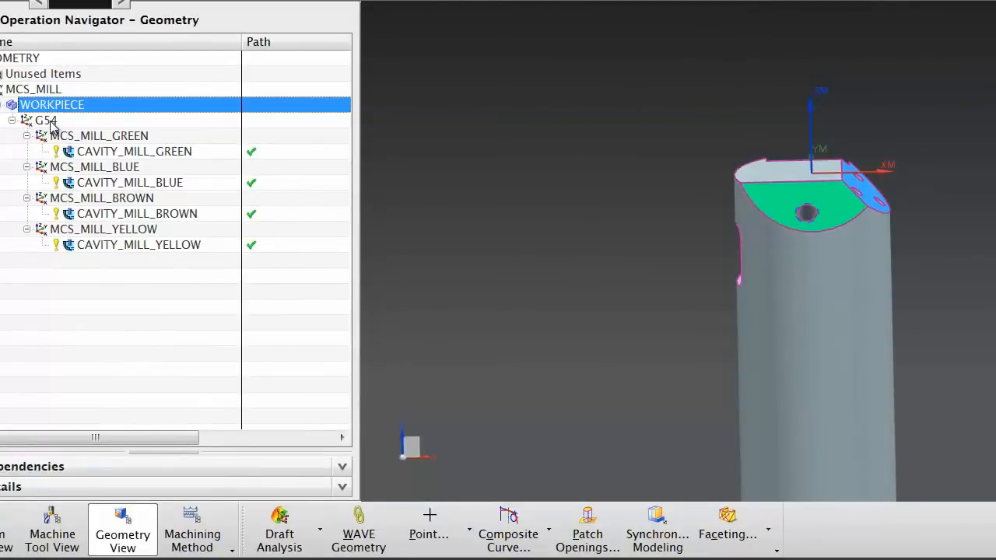
left_click(45, 119)
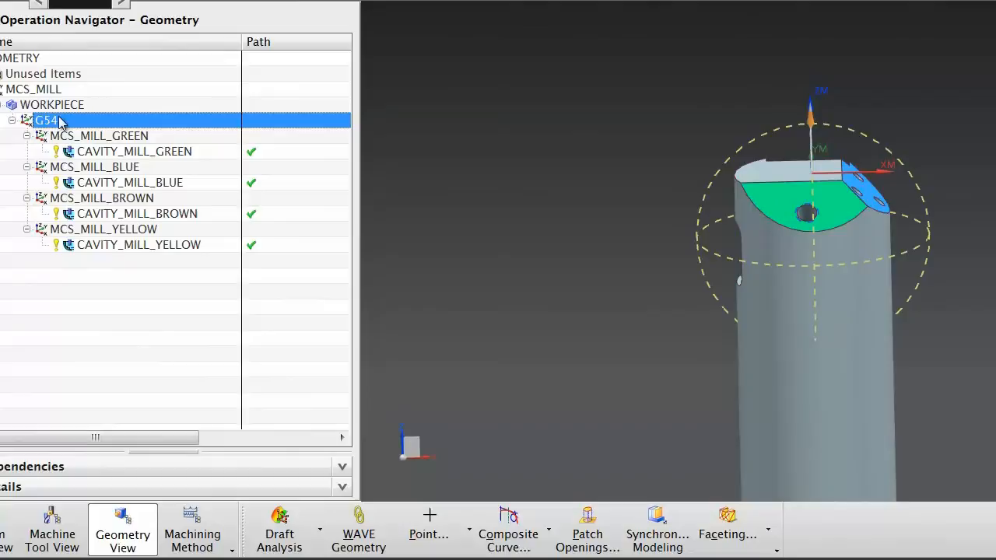
double_click(44, 120)
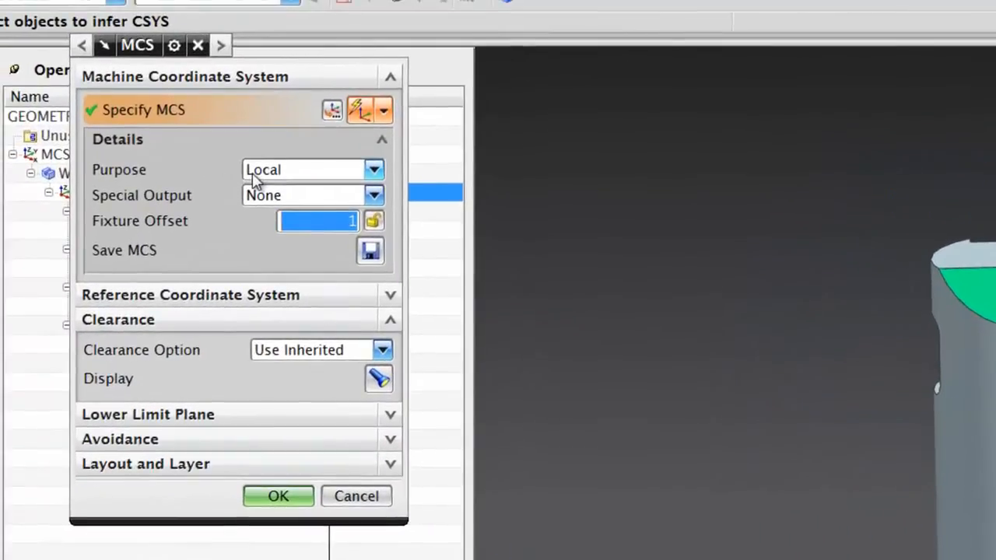
mouse_move(236, 204)
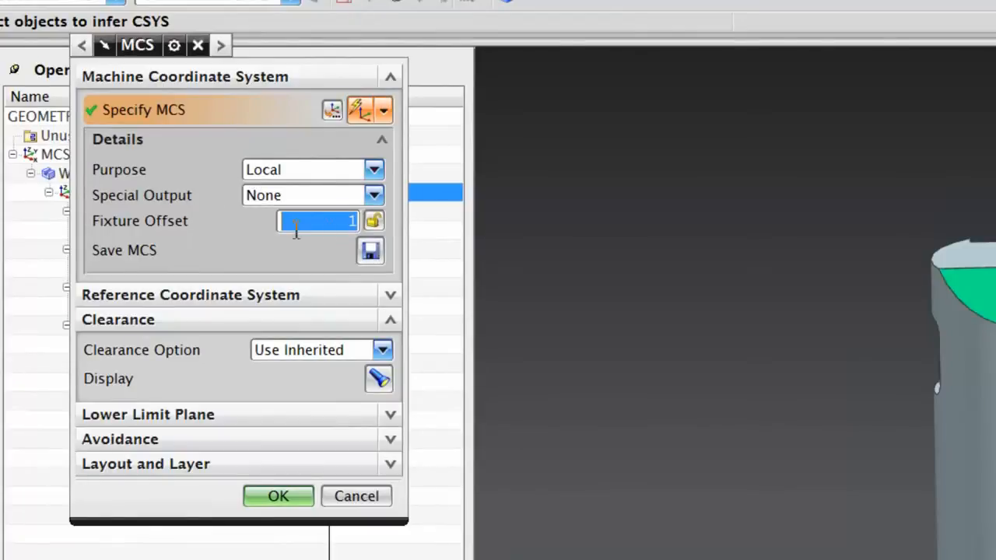
mouse_move(280, 252)
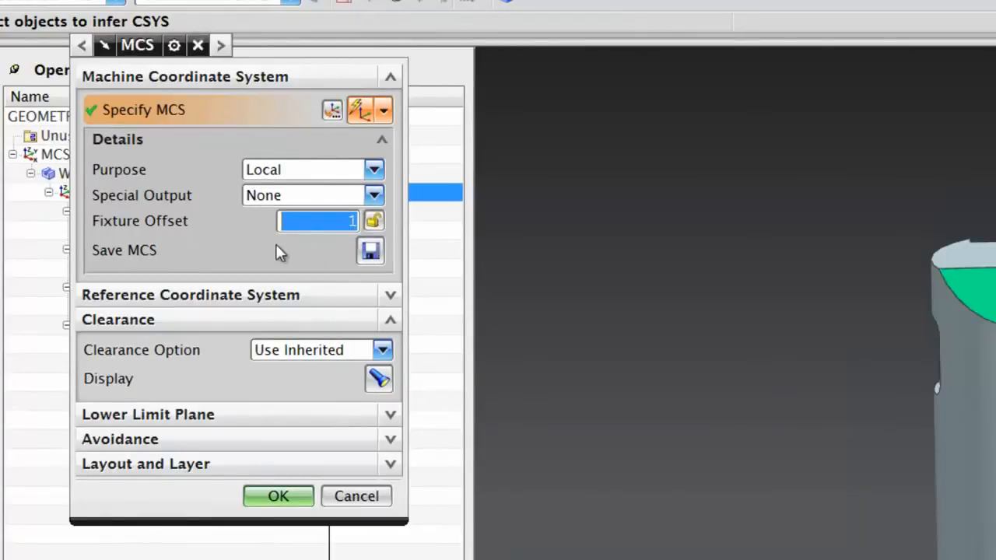
mouse_move(217, 365)
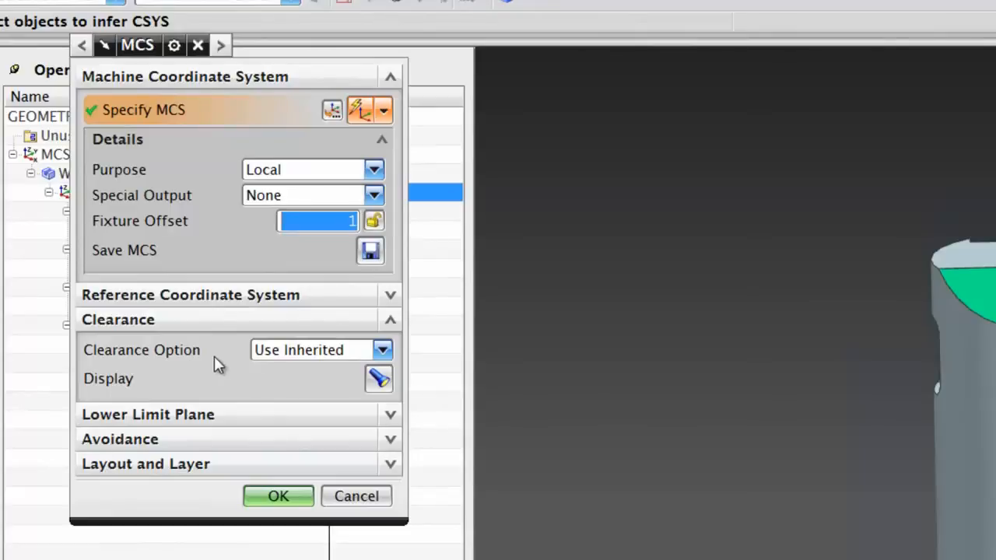
mouse_move(215, 366)
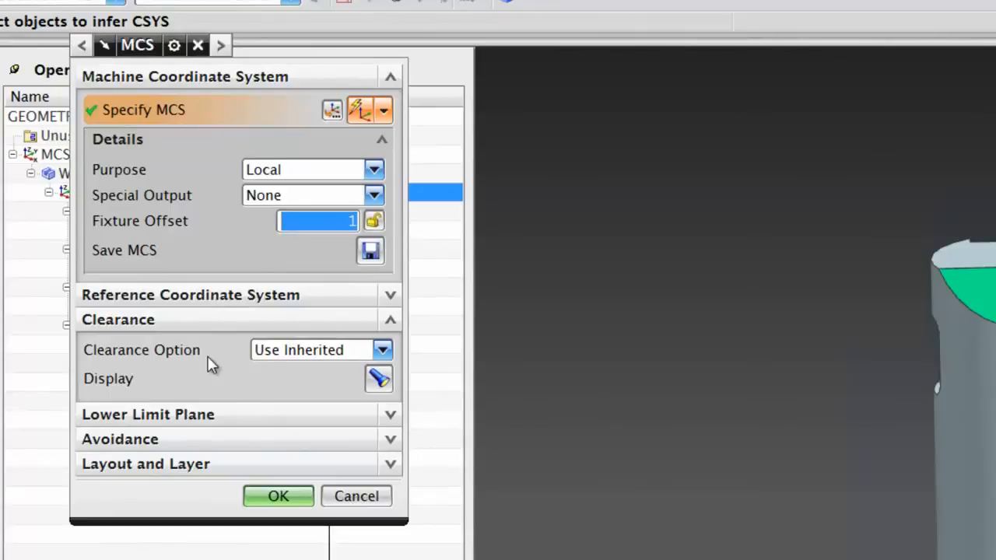
mouse_move(225, 358)
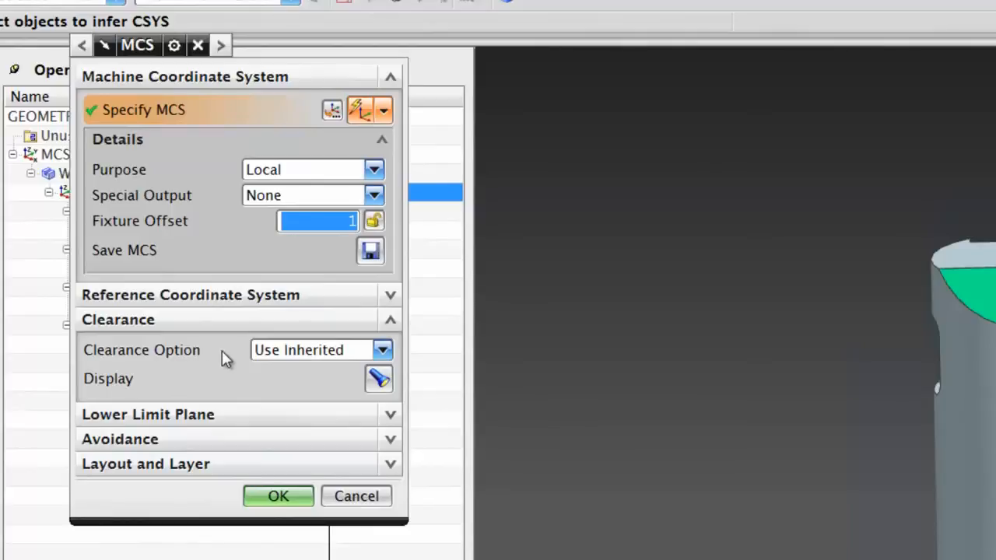
- Accept the G54 settings and select the MCS_MILL_GREEN orientation to show its coordinate system
left_click(277, 495)
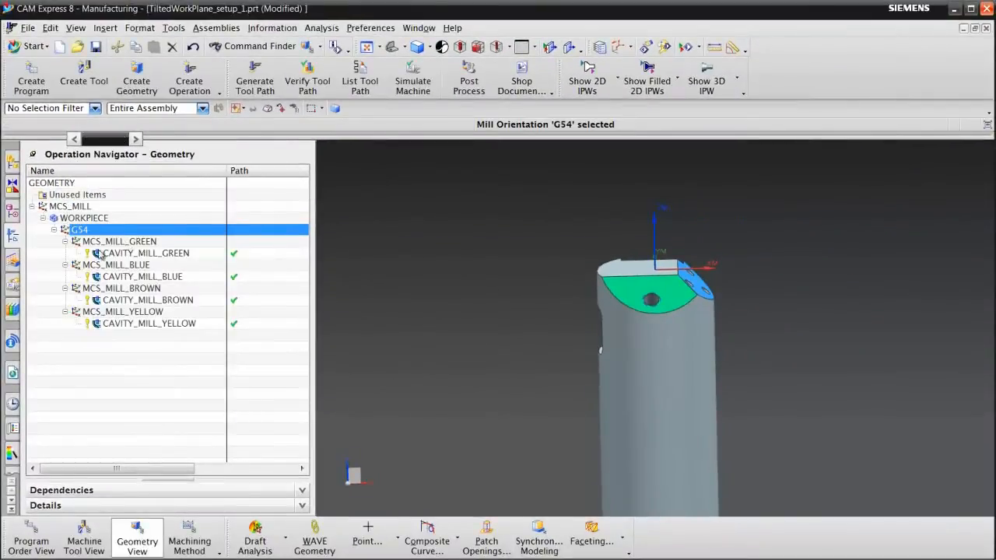
mouse_move(109, 314)
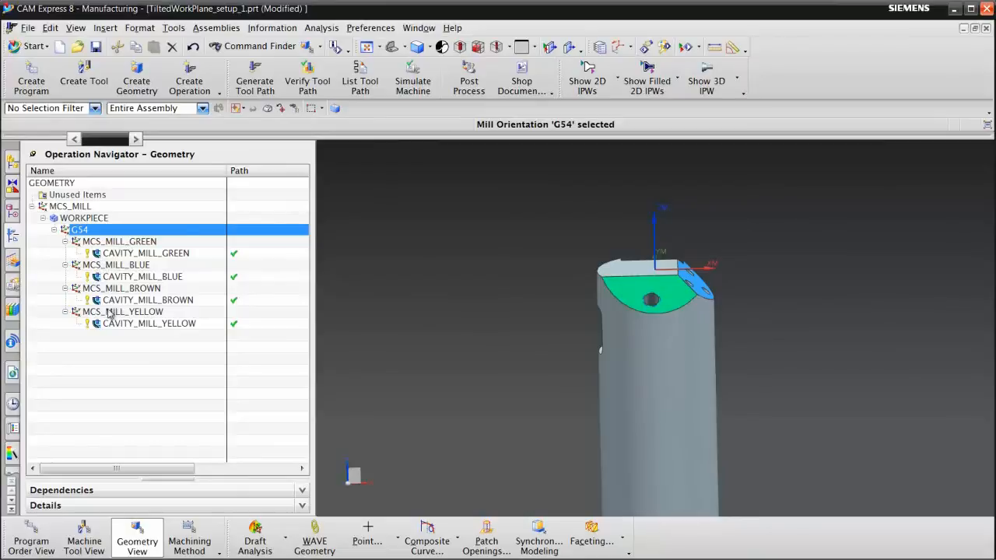
left_click(118, 241)
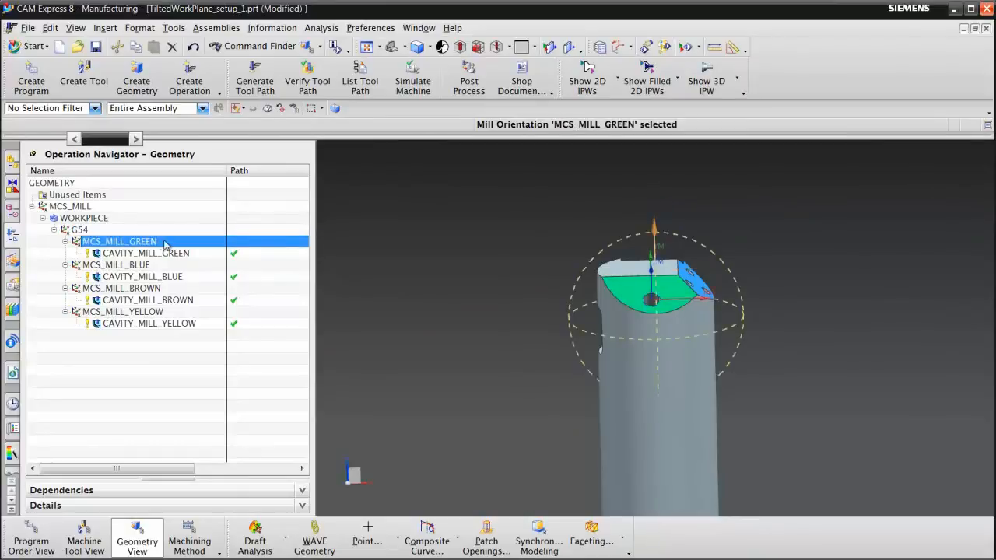
double_click(118, 241)
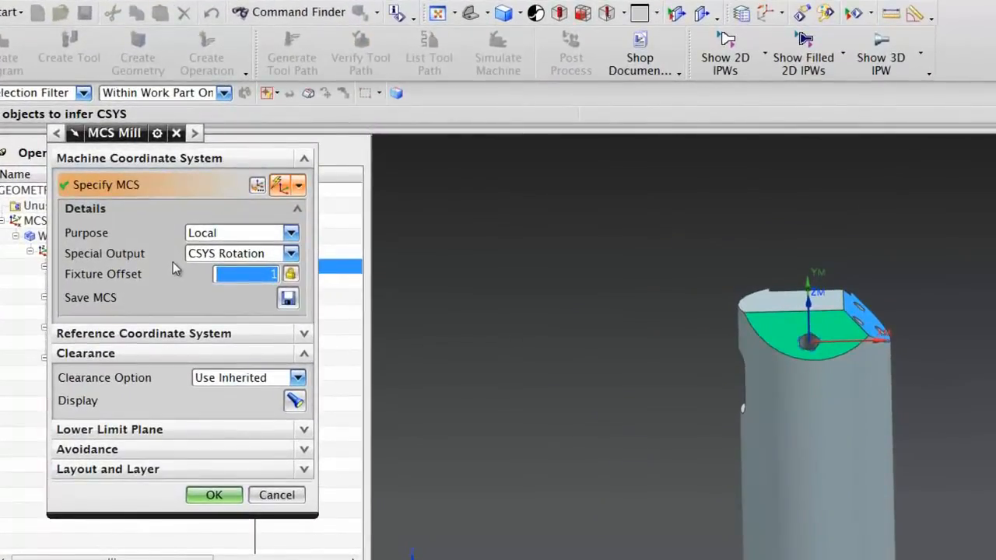
mouse_move(204, 258)
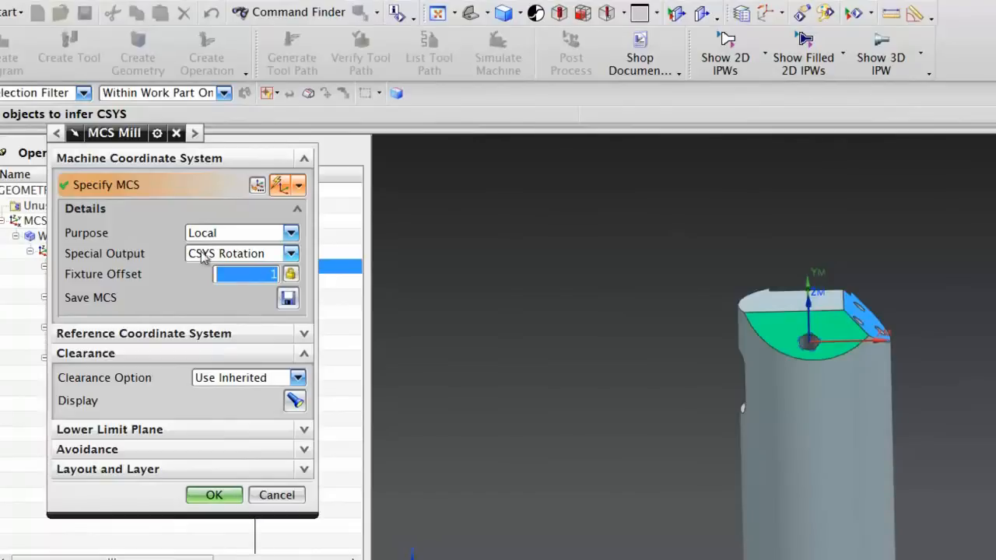
left_click(289, 254)
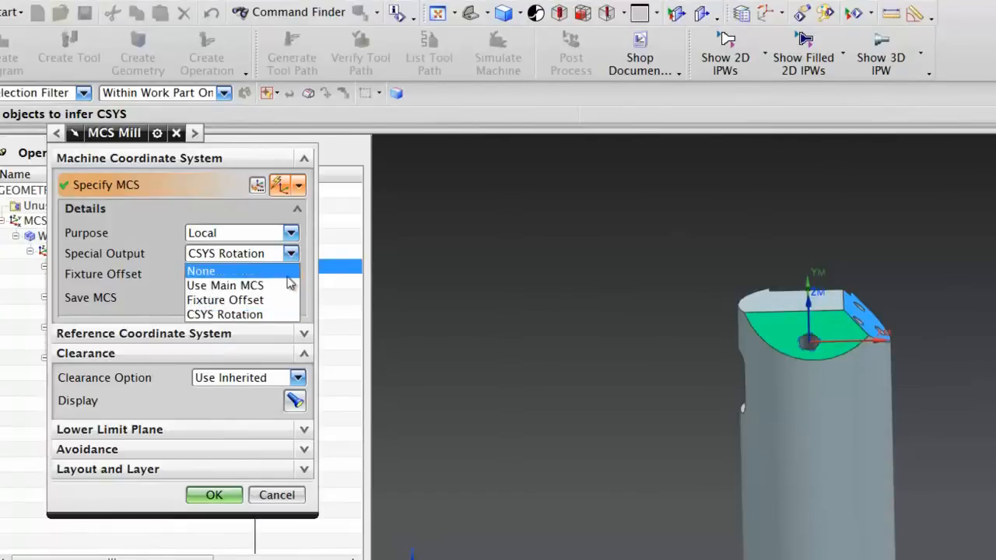
mouse_move(288, 314)
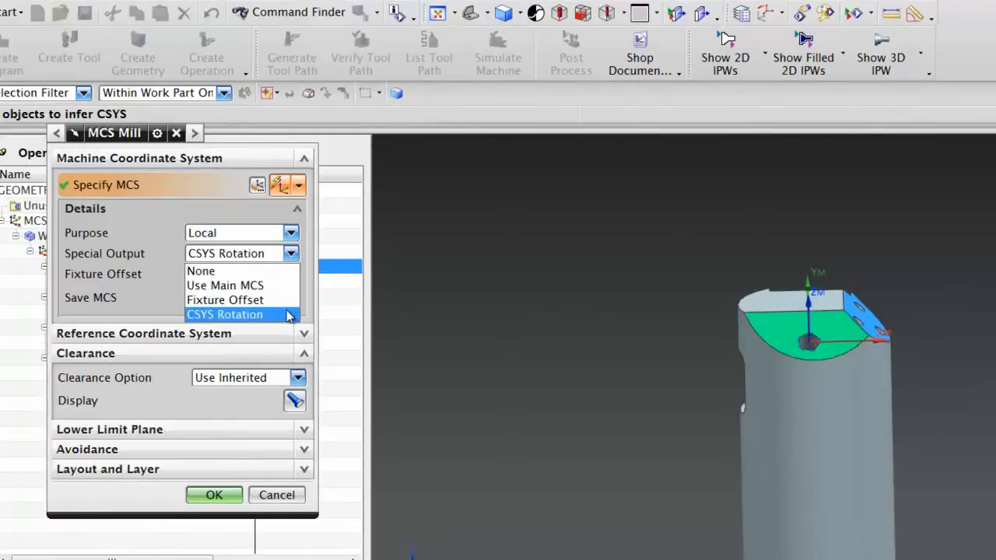
left_click(224, 315)
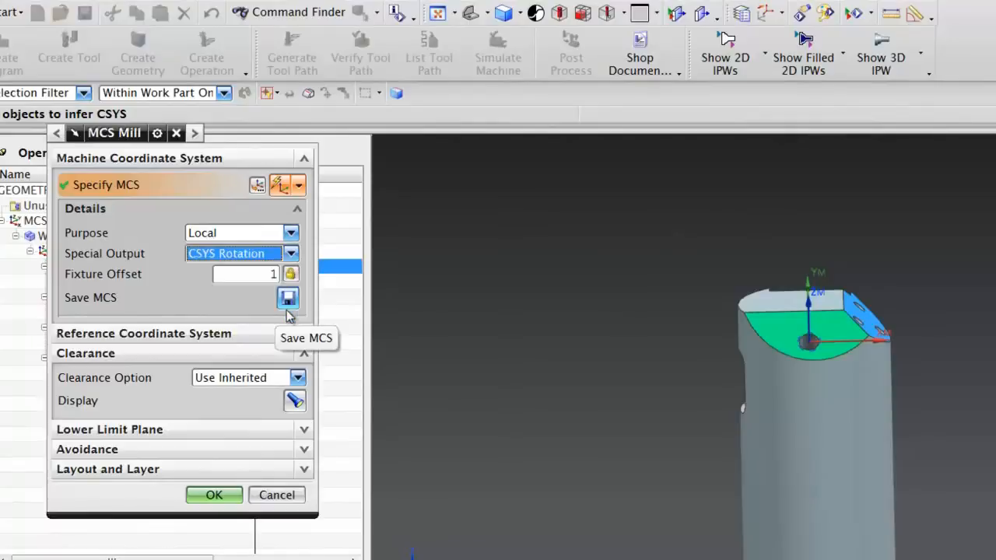
mouse_move(196, 300)
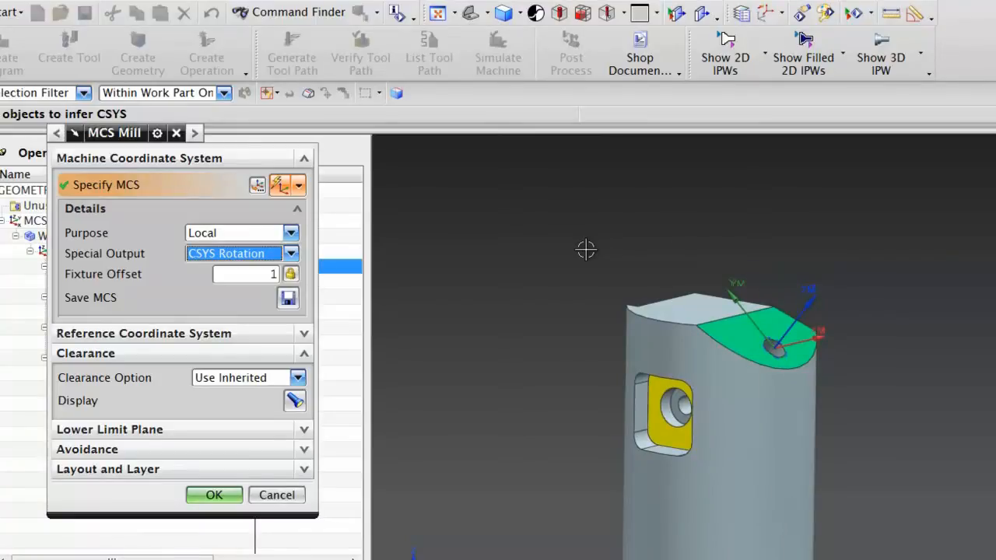
mouse_move(277, 495)
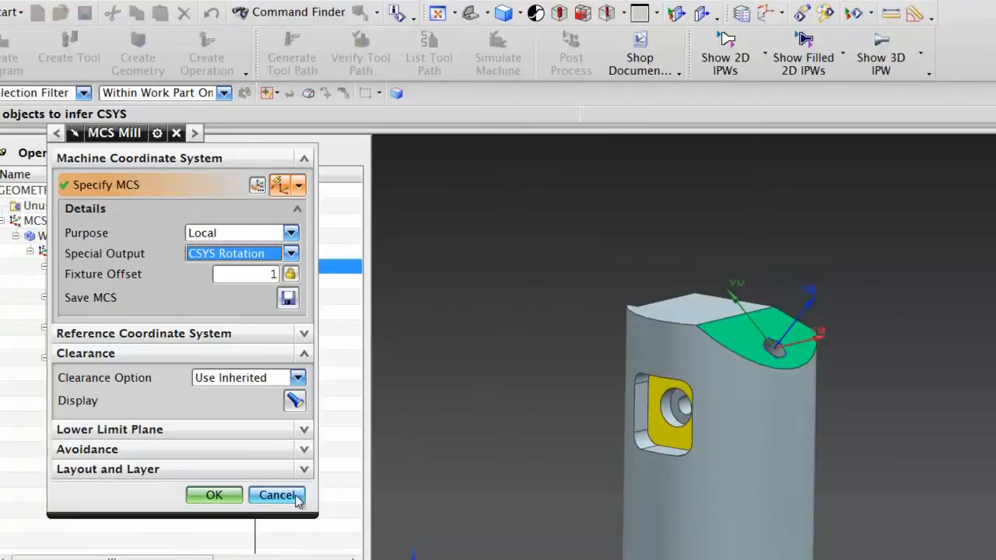
left_click(277, 495)
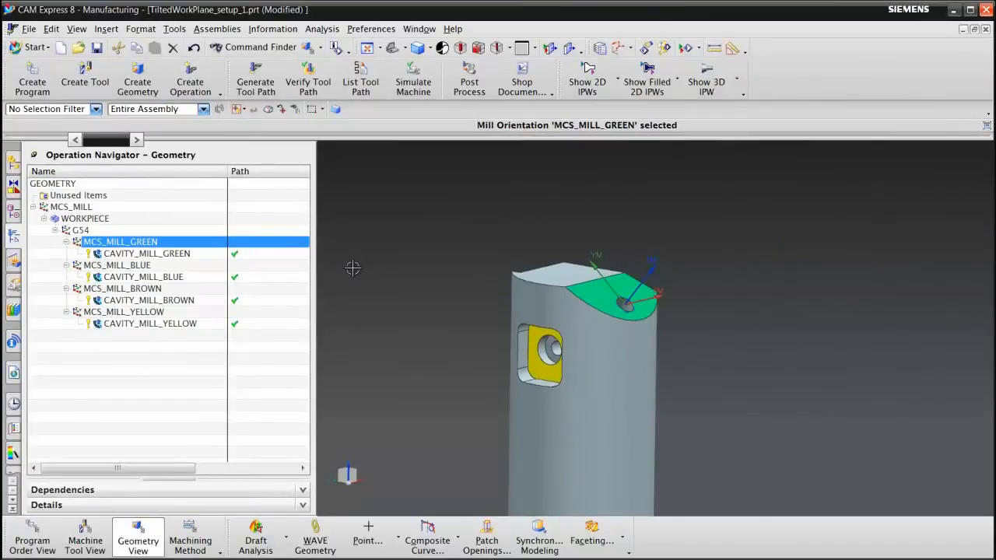
mouse_move(377, 237)
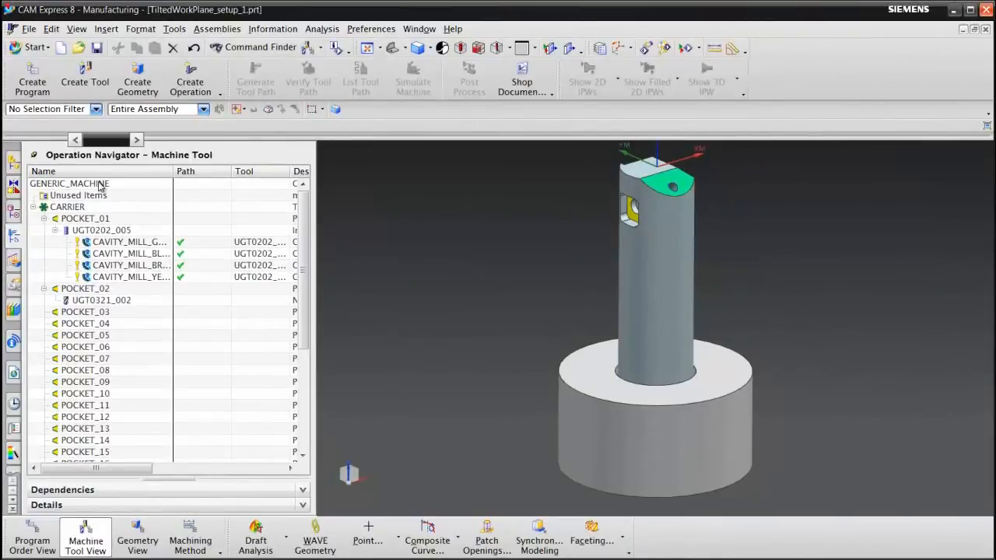
- Replace GENERIC_MACHINE with sim07_mill_5ax_sinumerik retrieved from the machine library
double_click(69, 184)
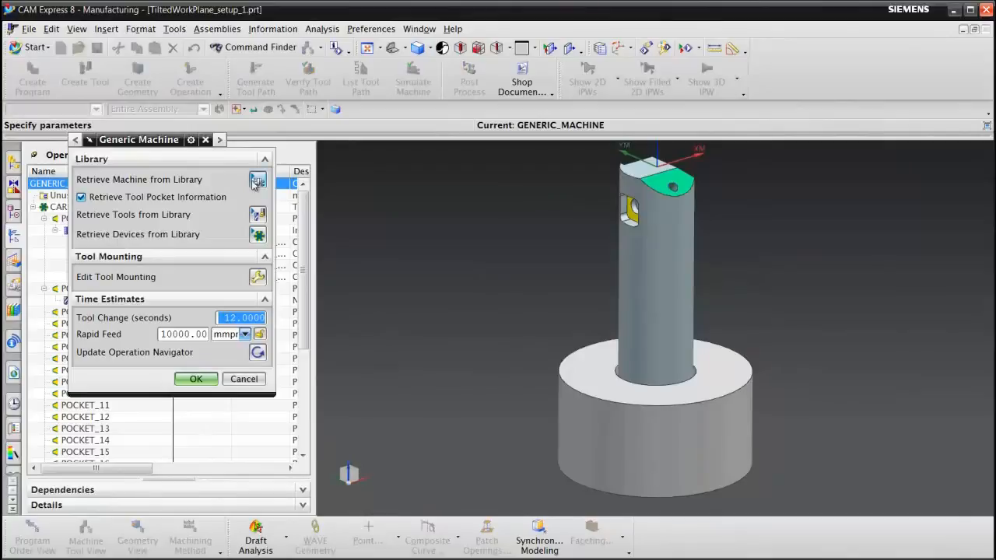
left_click(258, 181)
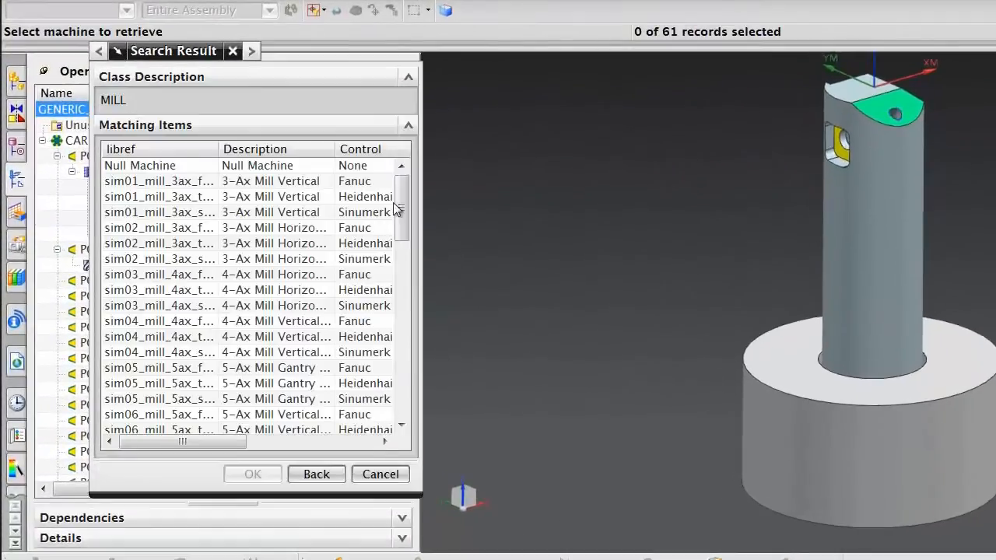
scroll("down", 3)
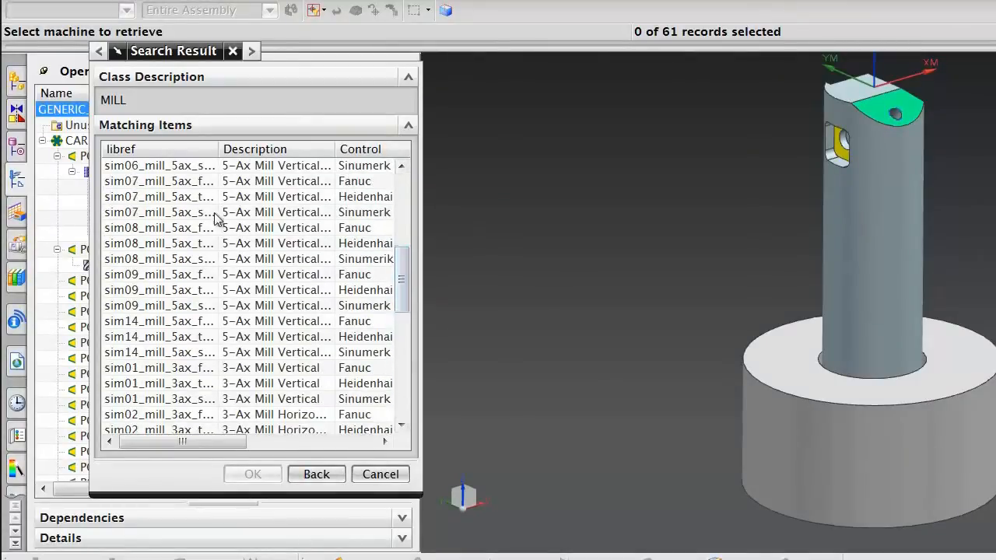
left_click(158, 212)
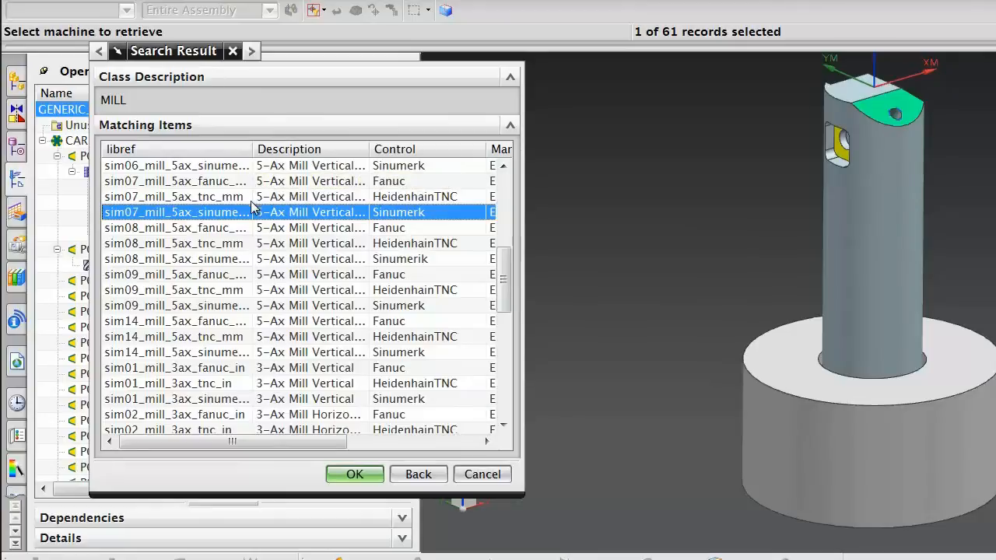
mouse_move(259, 386)
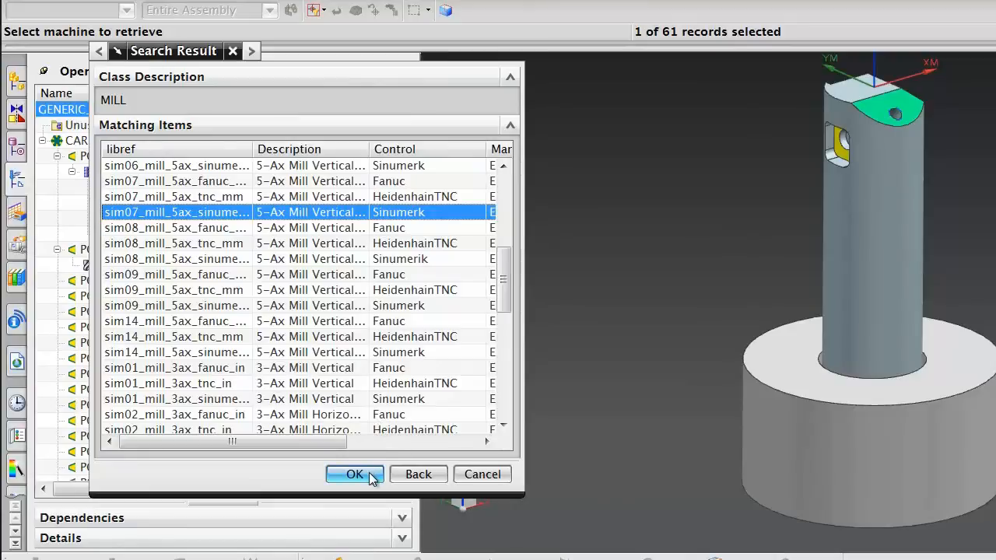
left_click(355, 474)
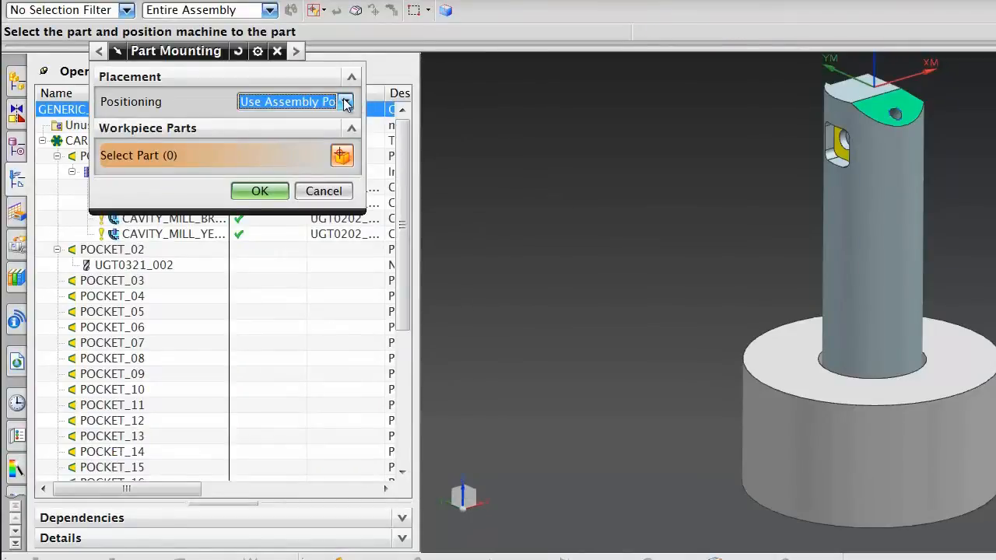
- Mount the part via Use Part Mount Junction with Entire Assembly scope, accepting the table-base CSYS
left_click(346, 103)
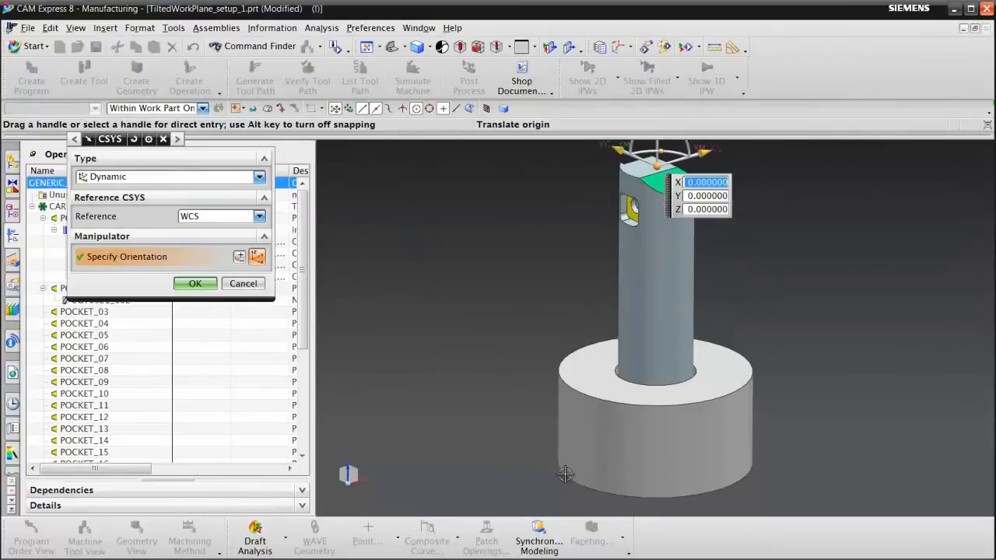
mouse_move(570, 482)
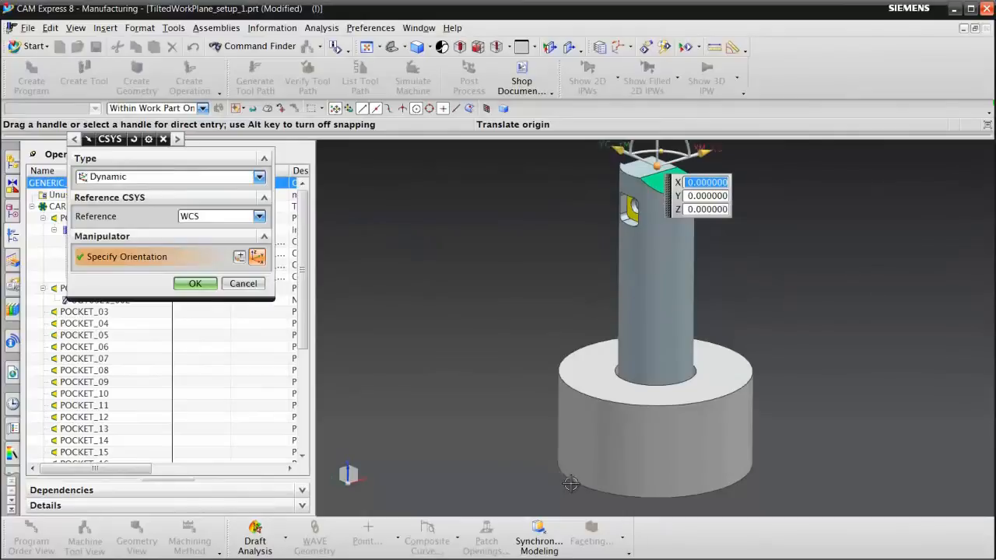
mouse_move(204, 109)
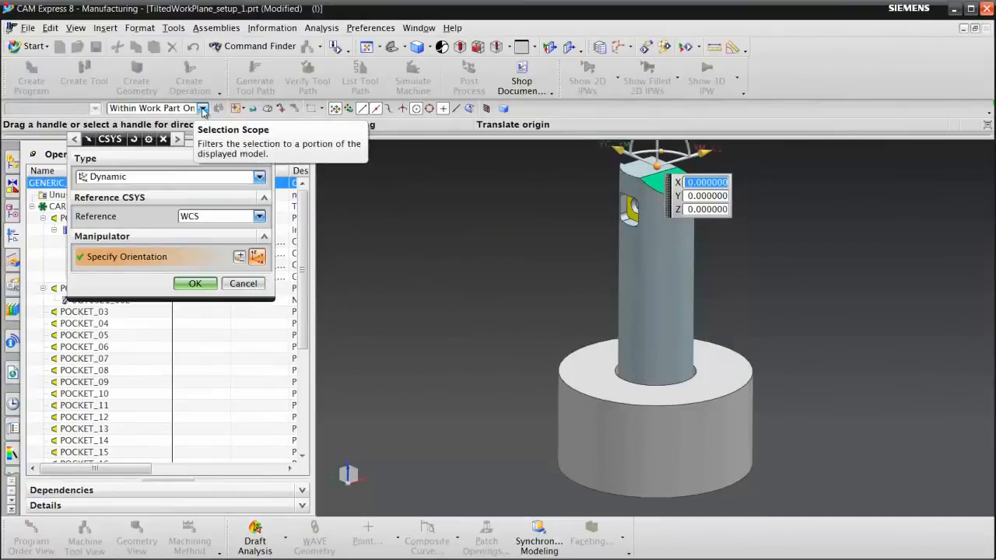
left_click(202, 109)
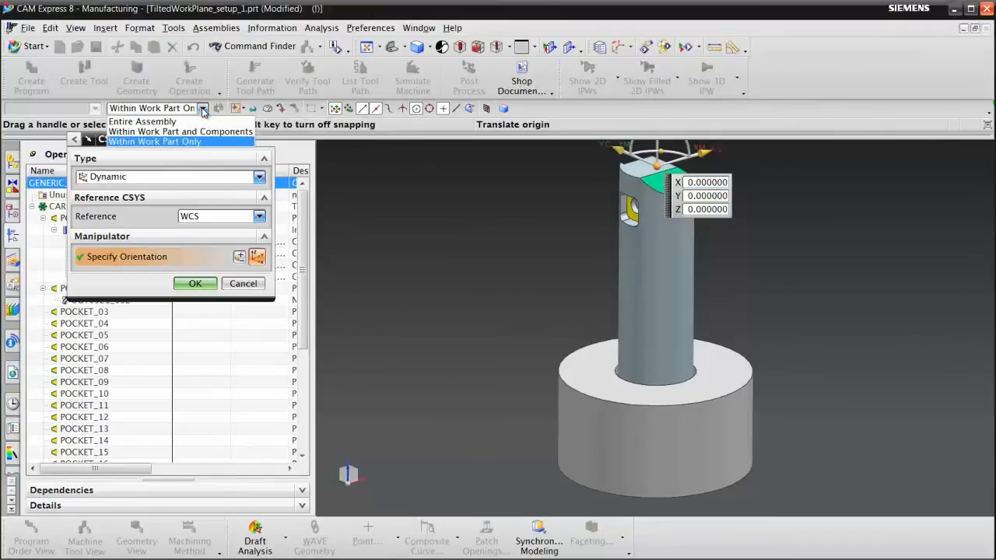
mouse_move(143, 121)
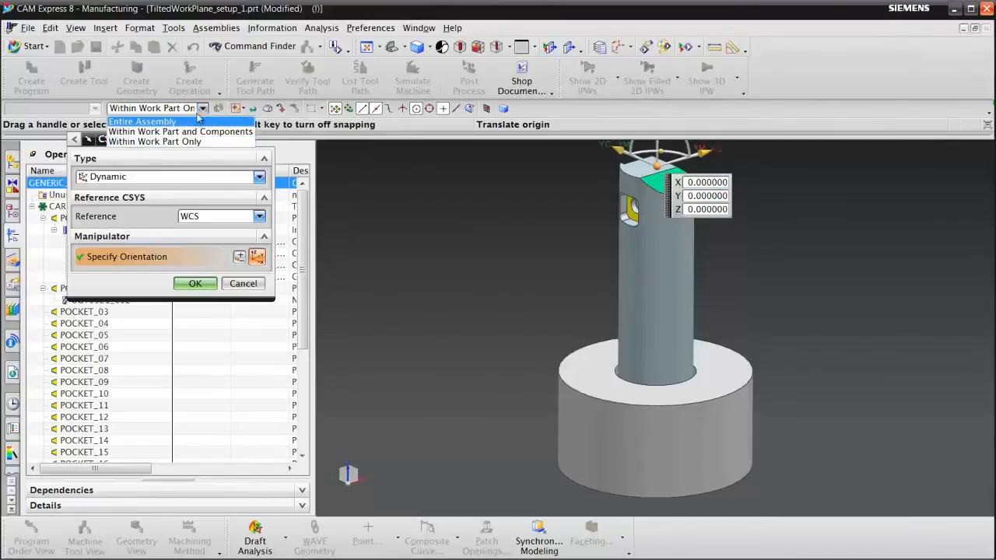
left_click(143, 122)
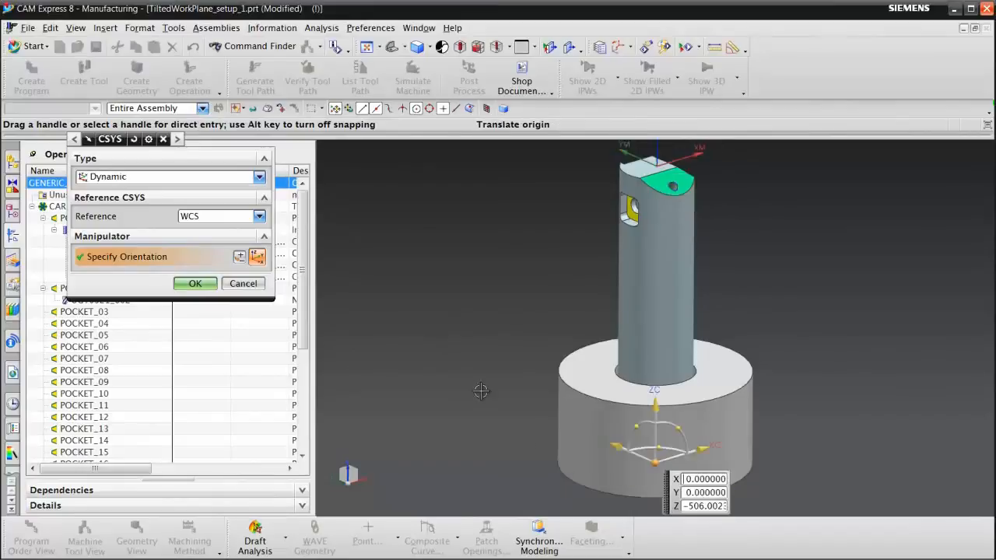
mouse_move(243, 319)
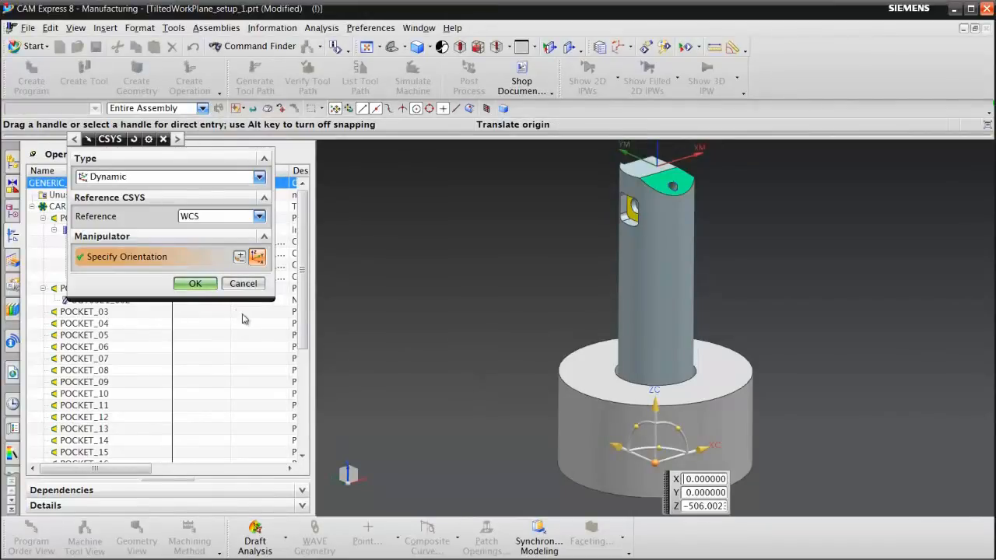
left_click(196, 283)
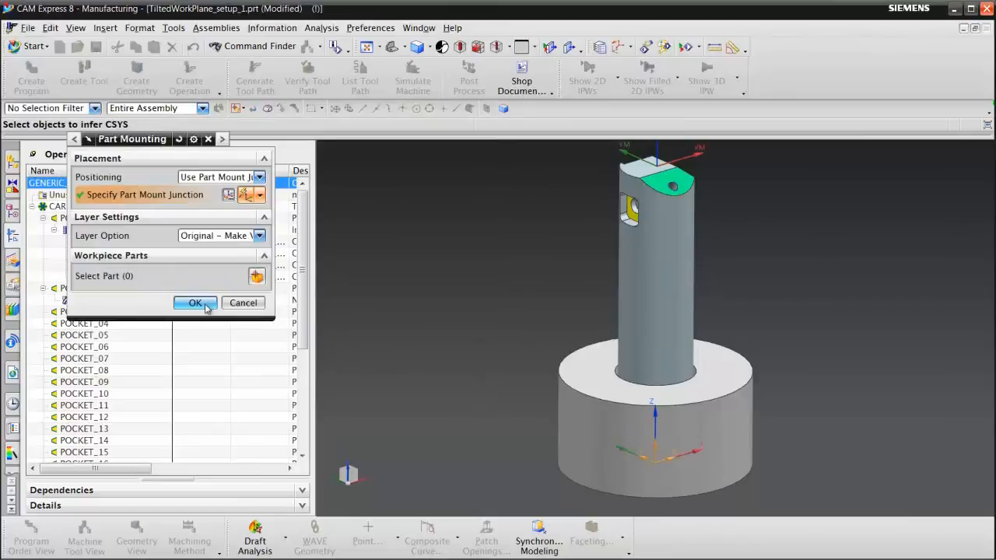
left_click(196, 302)
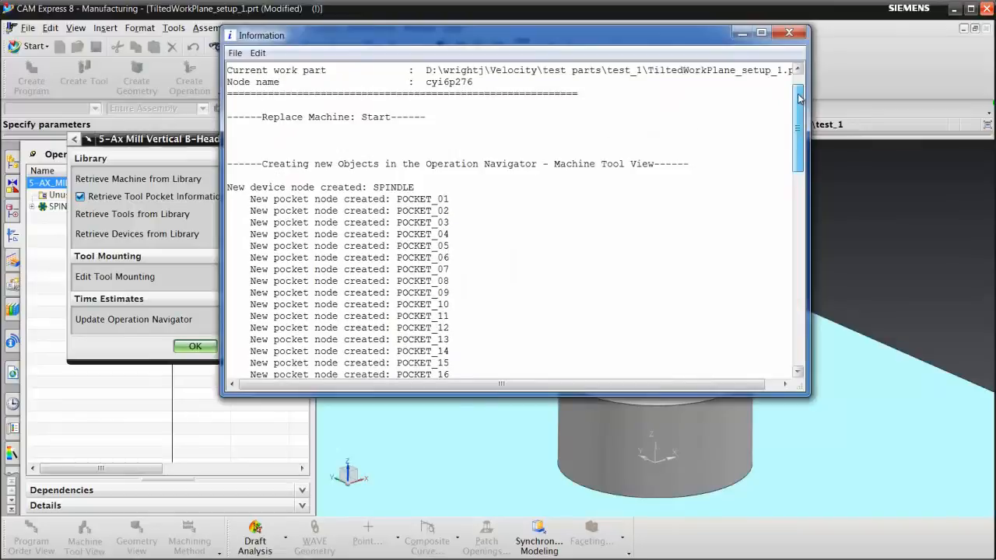
- Dismiss the machine replacement report and launch the SIM07_5AX_MILL setup configurator
scroll("down", 3)
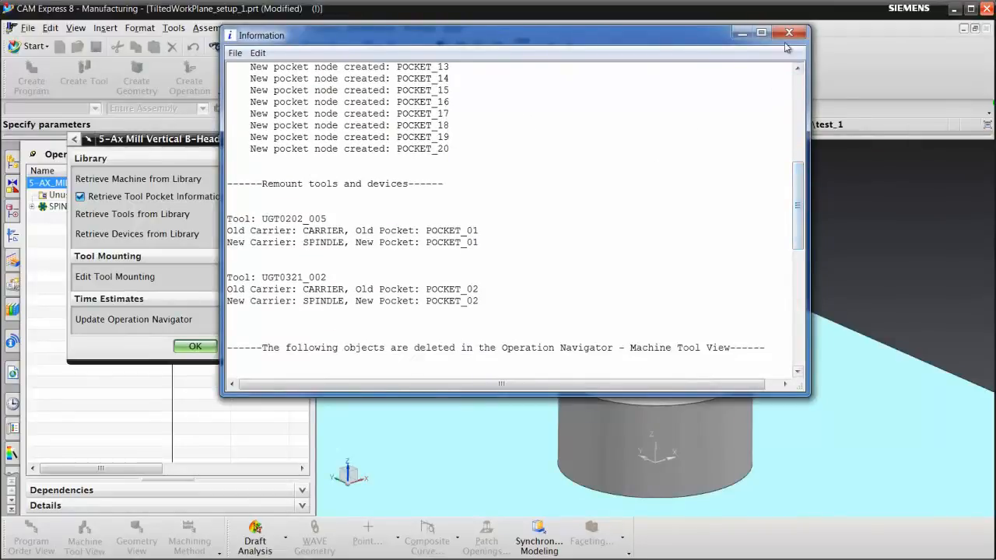
left_click(789, 31)
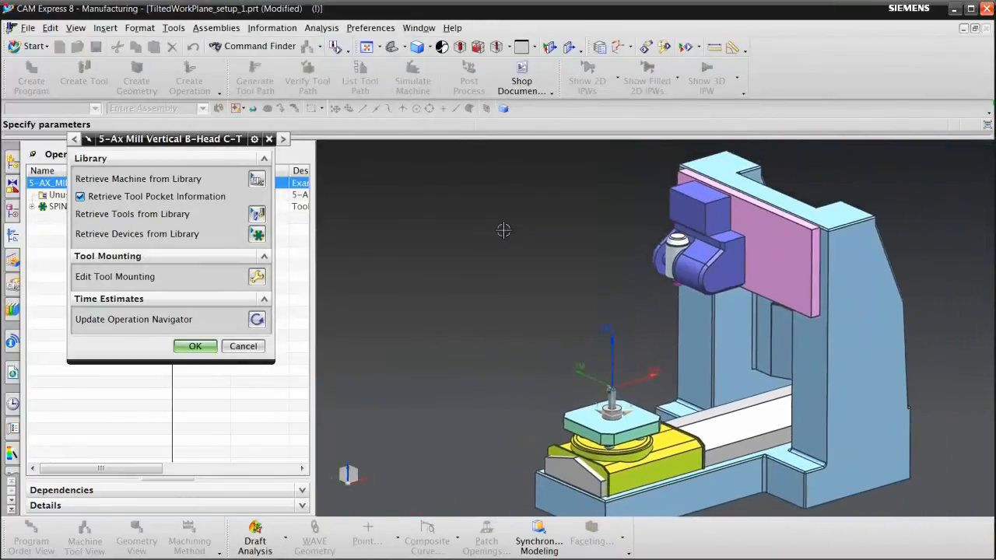
left_click(195, 346)
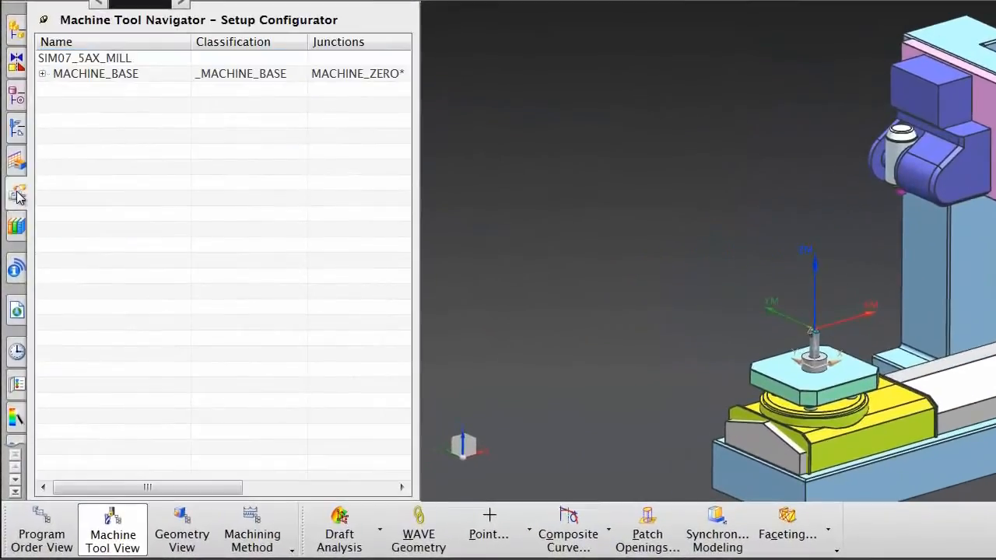
- Expand MACHINE_BASE and X_SLIDE, assign the part solid to PART and the chuck to FIXTURE
left_click(43, 73)
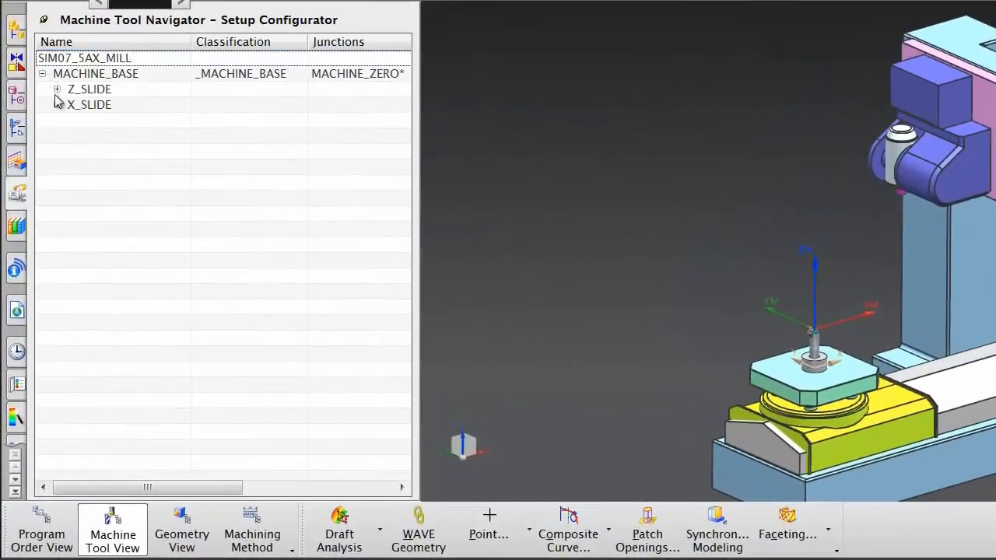
left_click(56, 105)
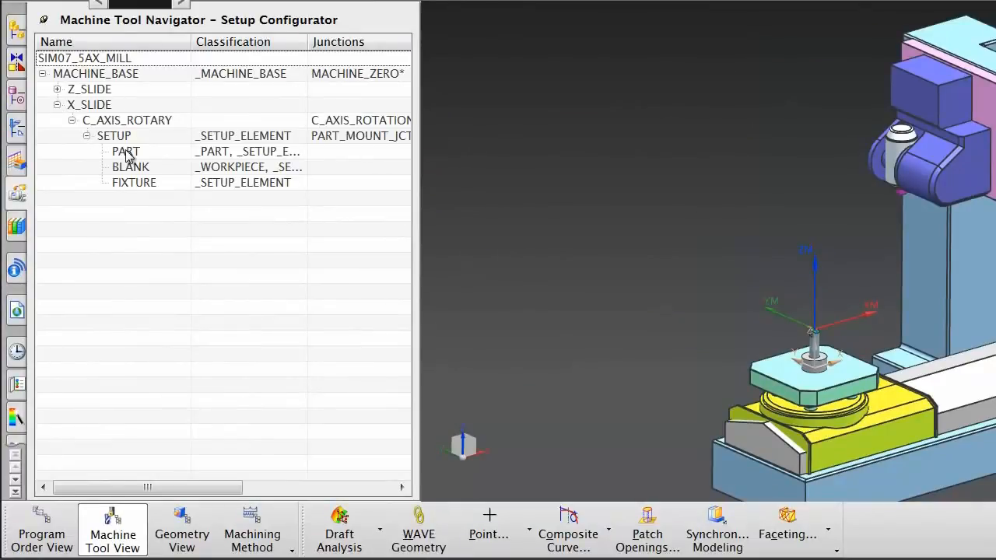
double_click(125, 151)
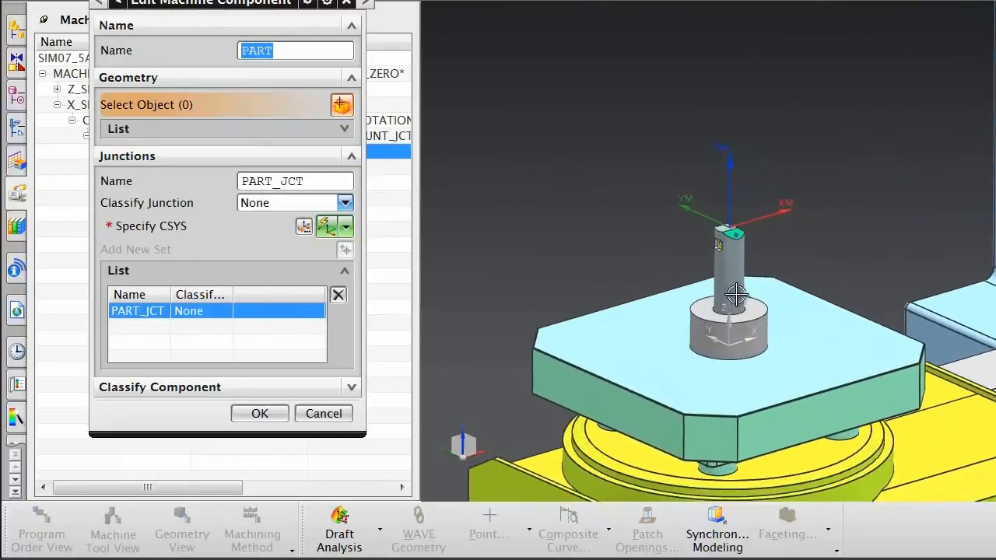
left_click(730, 268)
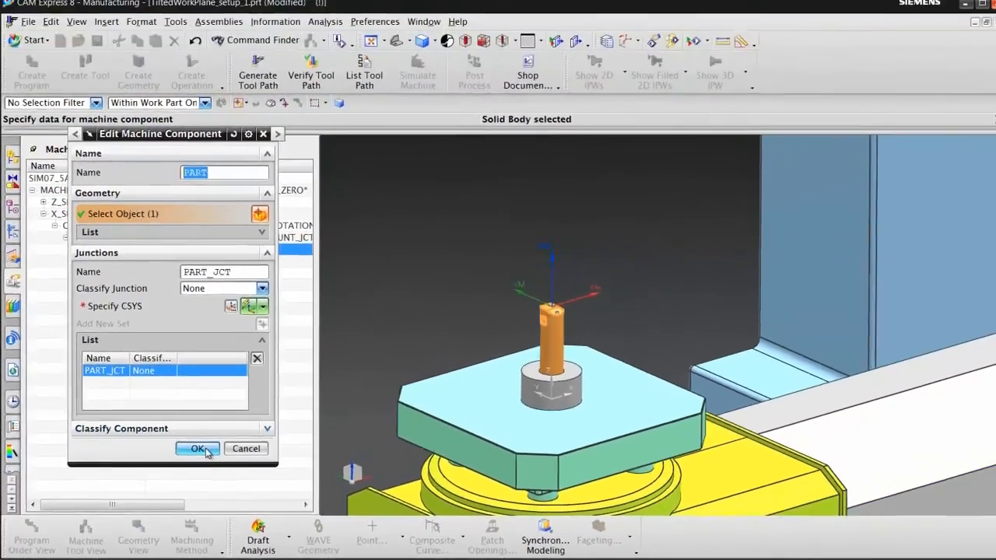
left_click(199, 448)
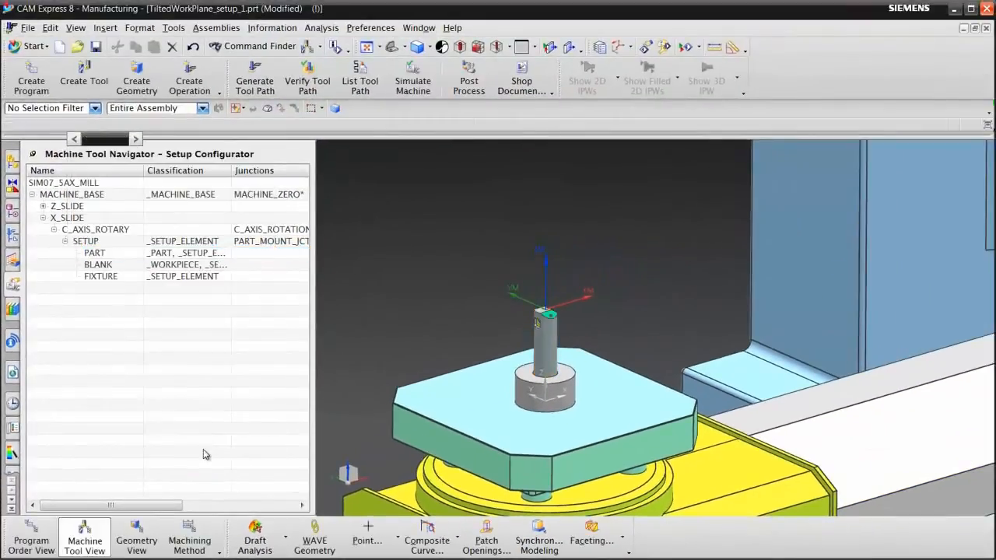
mouse_move(112, 303)
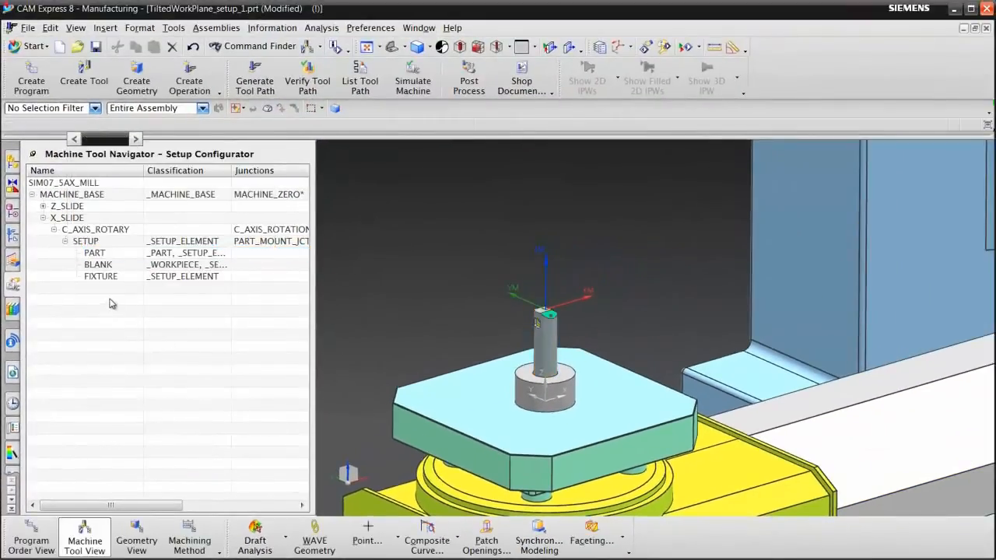
left_click(101, 277)
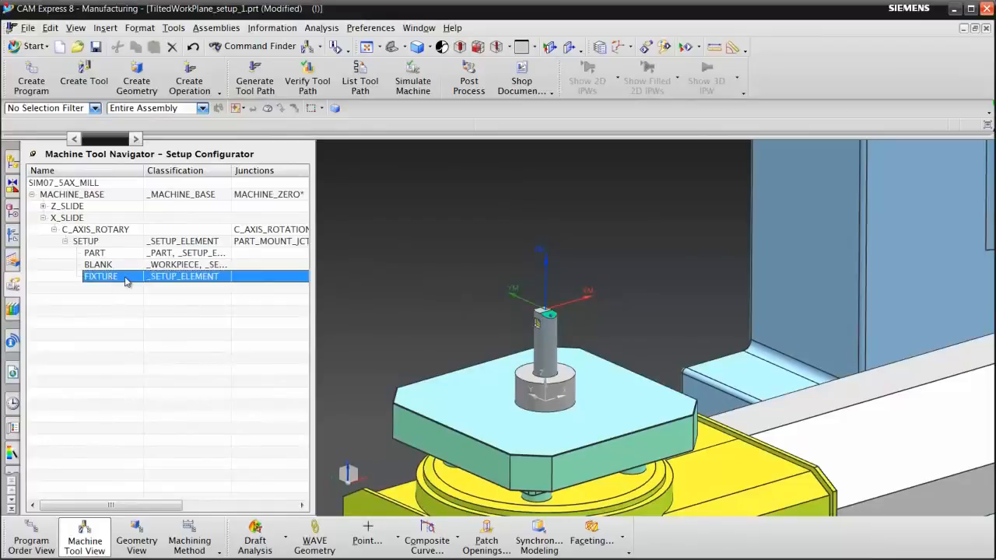
double_click(100, 277)
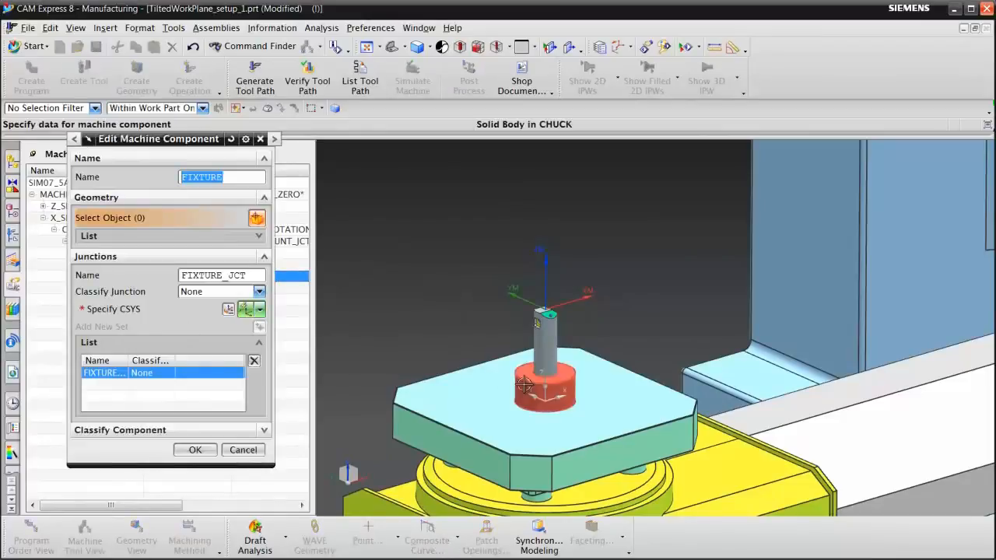
left_click(194, 450)
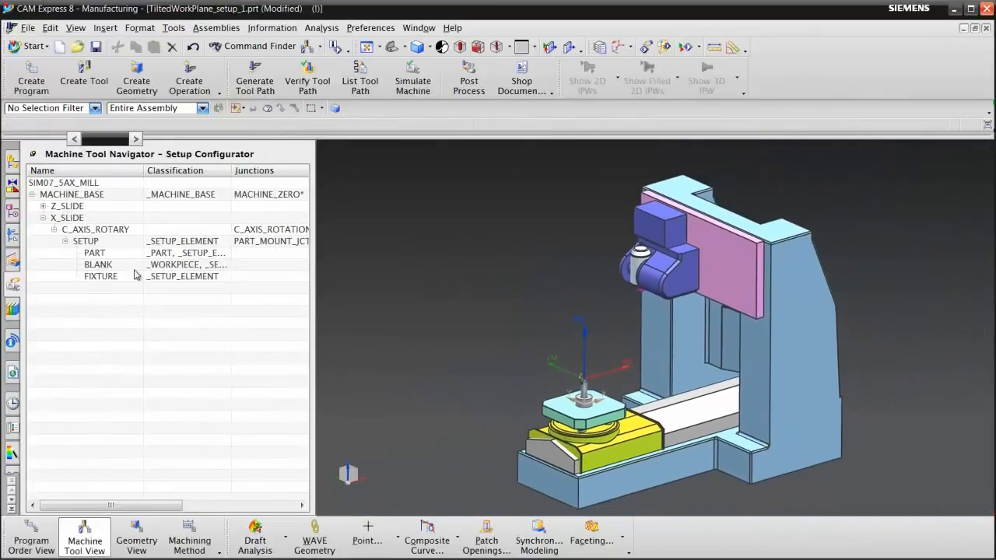
mouse_move(12, 235)
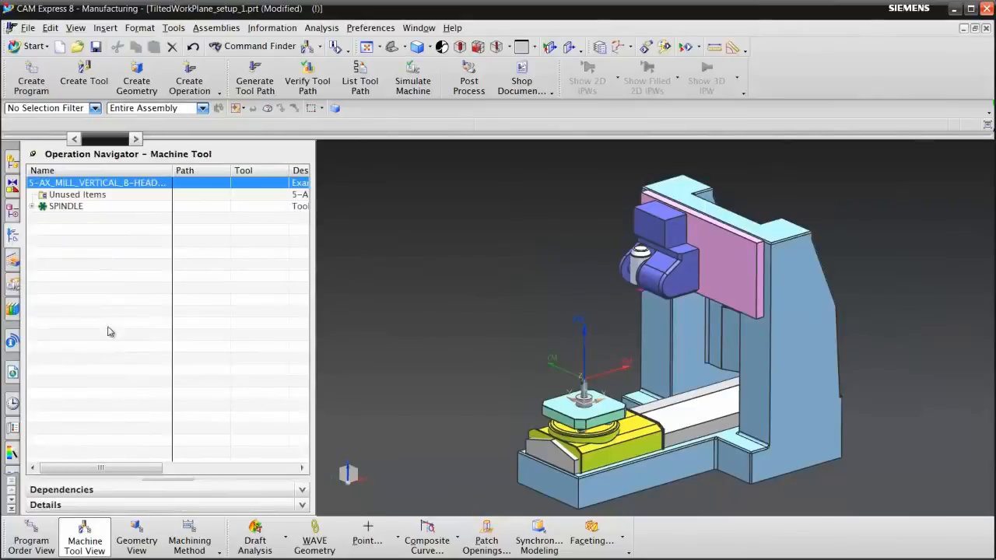
- In Geometry View, move the MCS_MILL origin to the spindle sleeve arc centre (about X 2130, Y 925, Z 996) using Entire Assembly scope
left_click(137, 537)
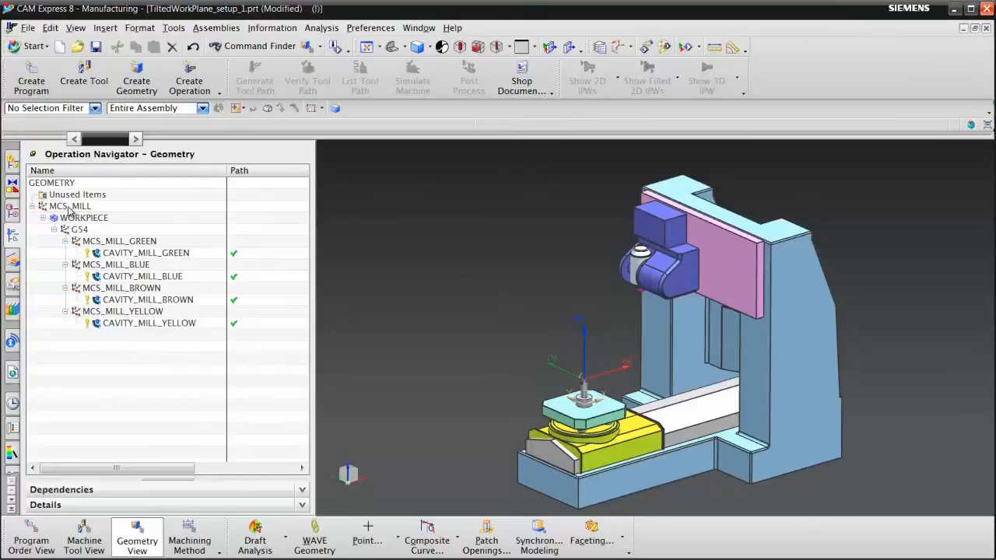
double_click(68, 205)
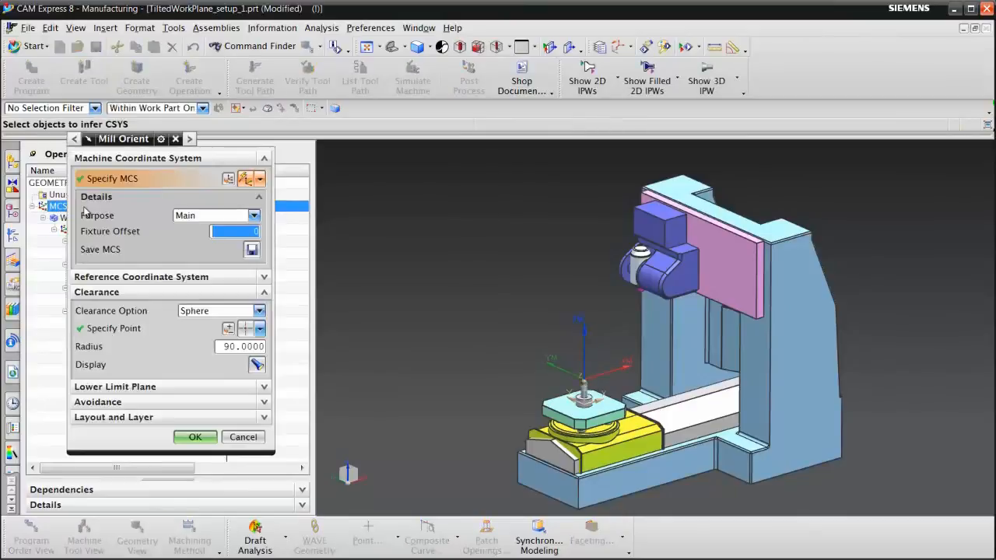
mouse_move(227, 179)
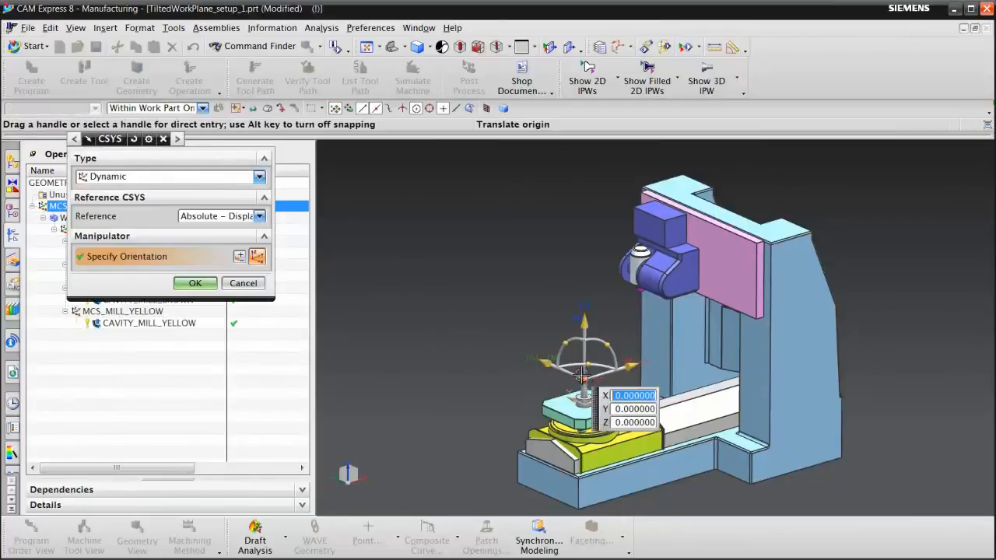
left_click(204, 107)
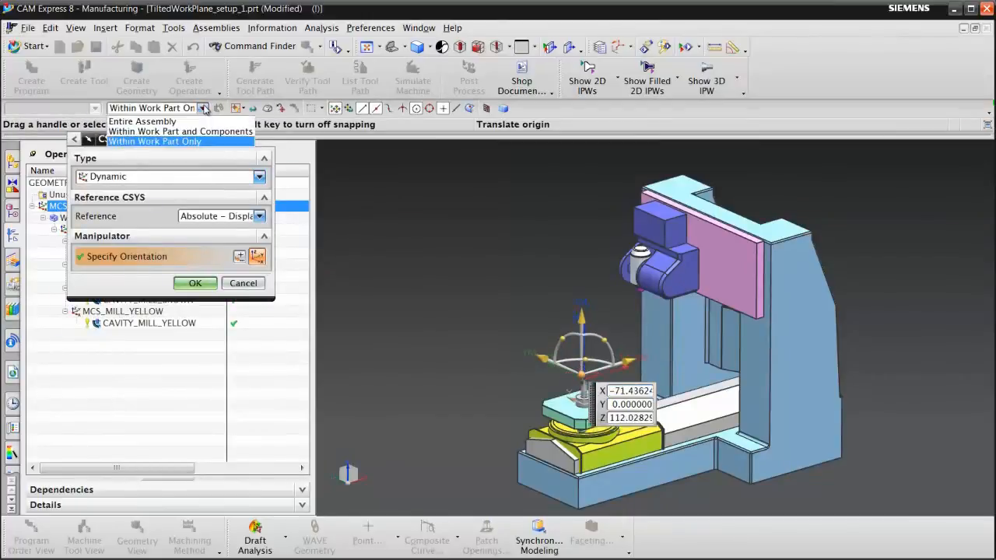
left_click(143, 121)
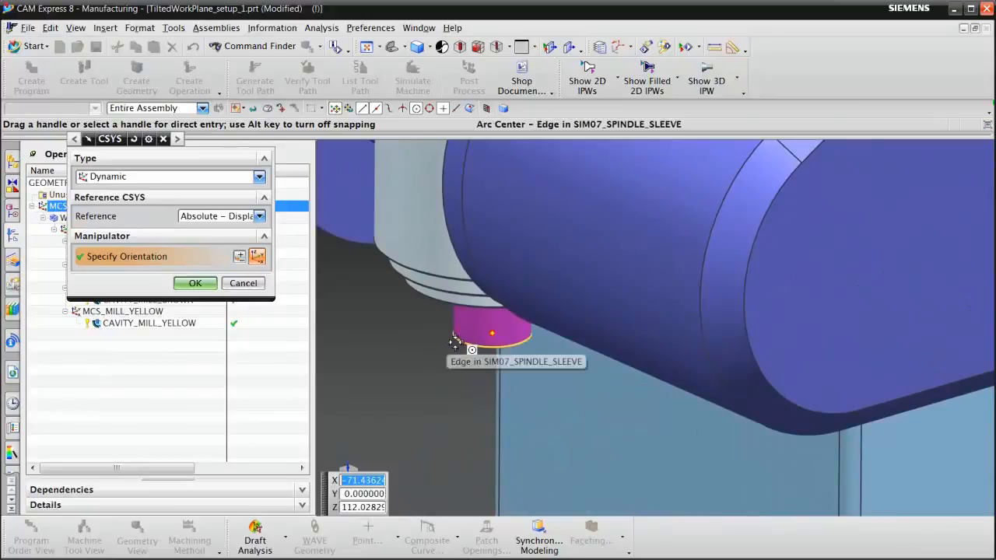
left_click(473, 349)
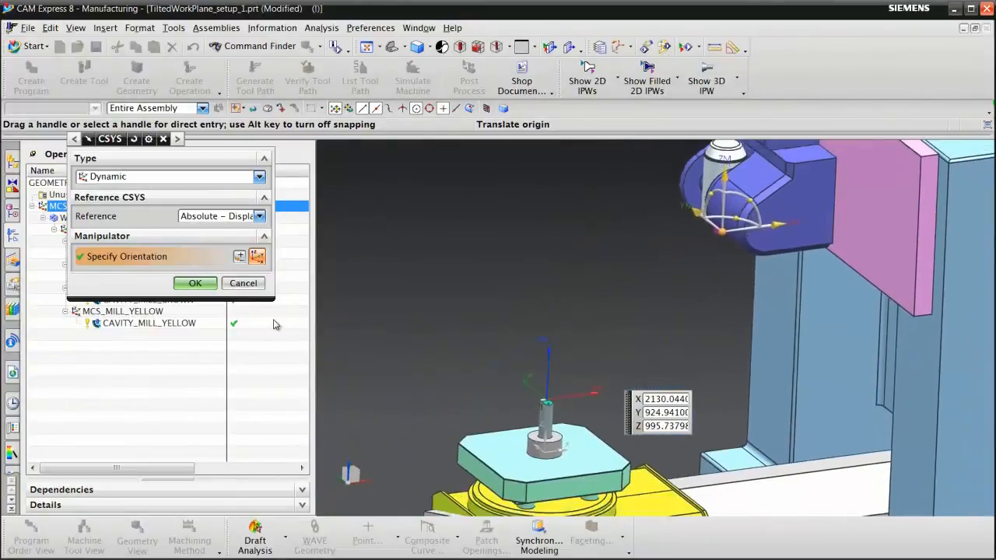
- Accept the MCS_MILL placement at the spindle and select program 1234 in Program Order View
left_click(195, 284)
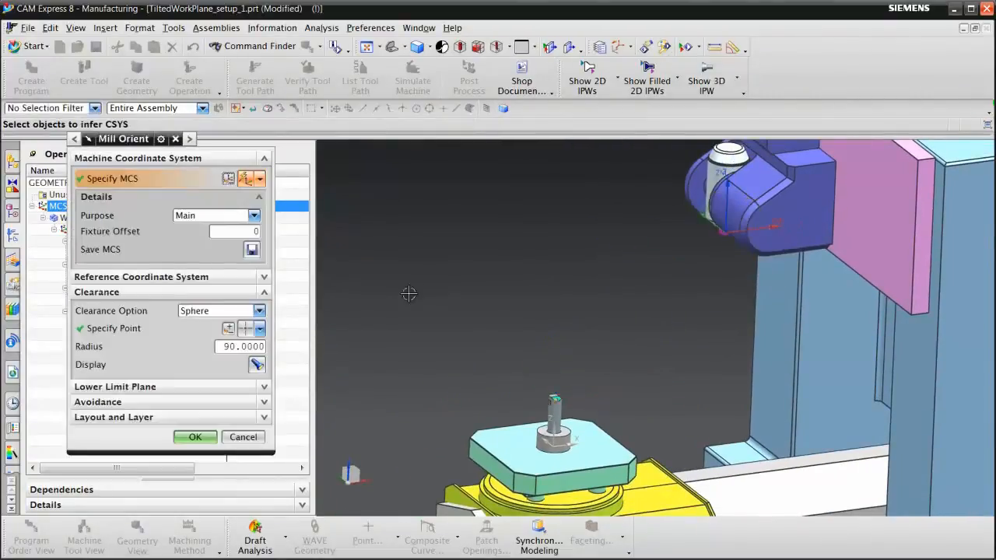
left_click(194, 435)
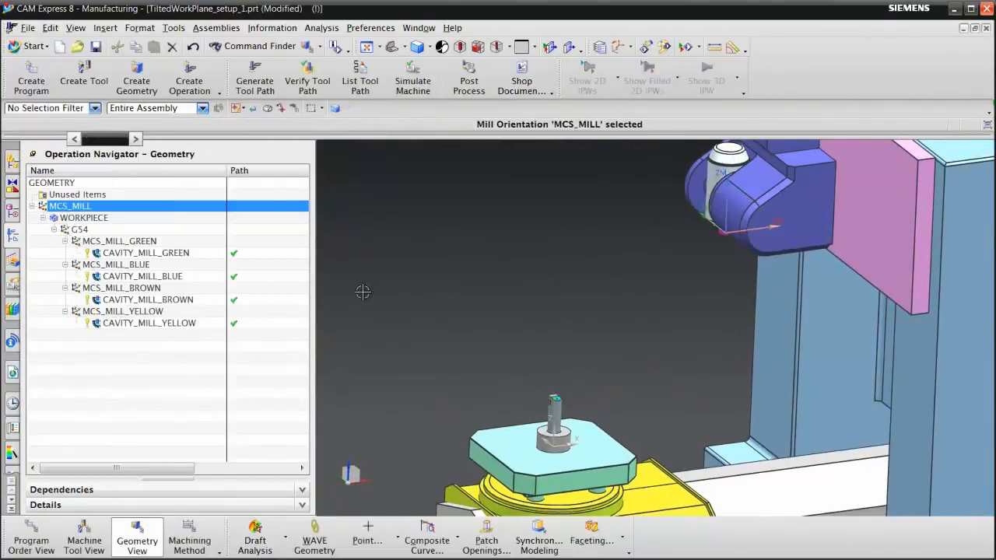
left_click(31, 537)
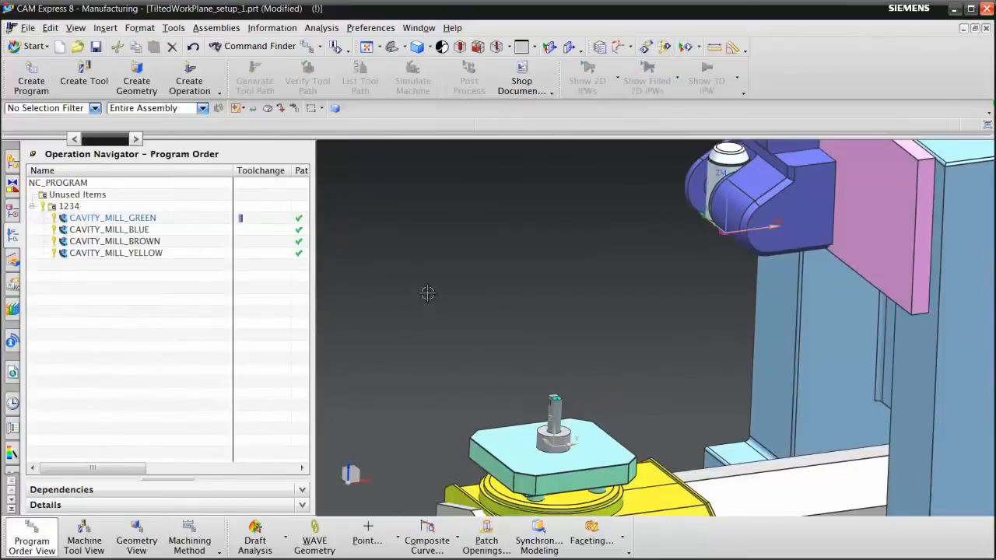
left_click(68, 205)
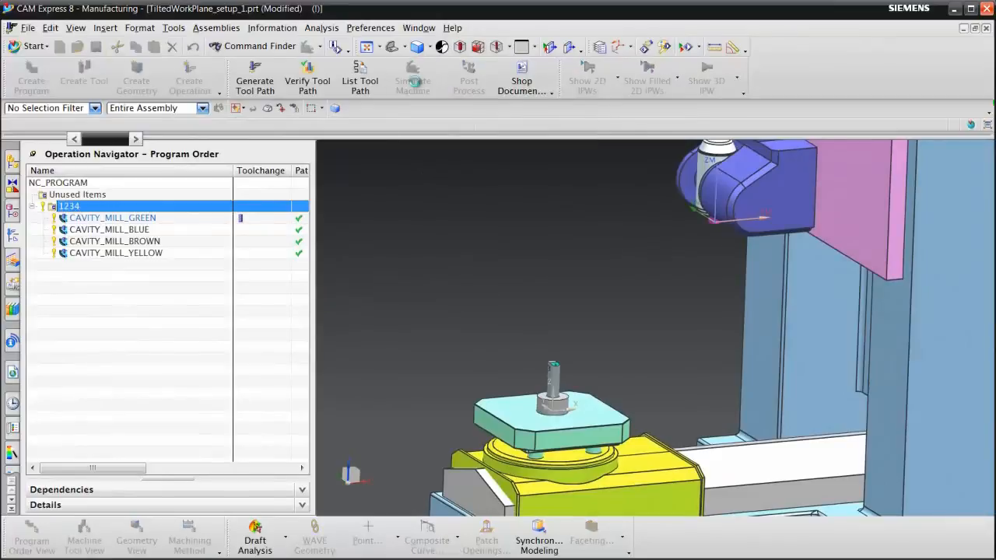
- Start Simulate Machine at slowest speed with visualization set to machine code
left_click(413, 75)
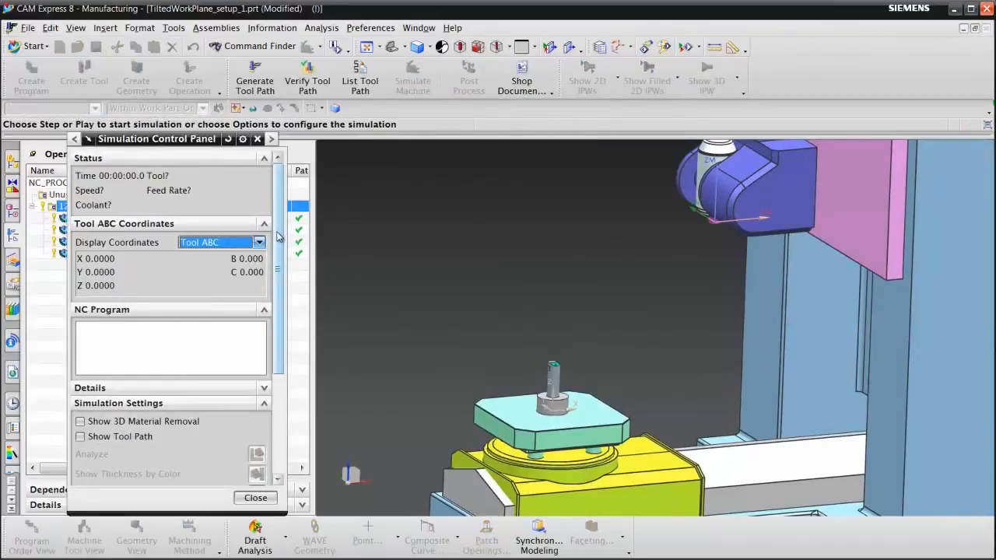
scroll("down", 3)
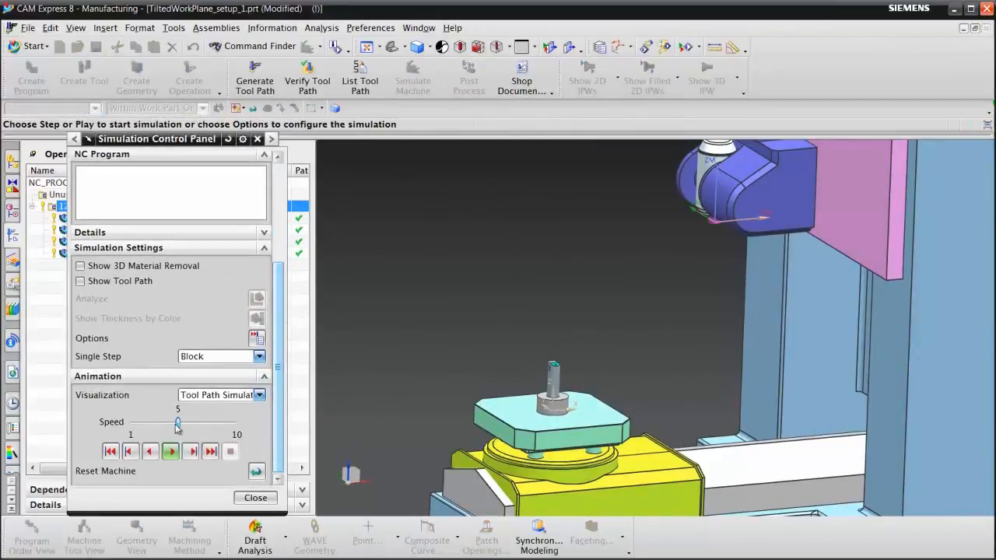
left_click_drag(178, 422, 132, 422)
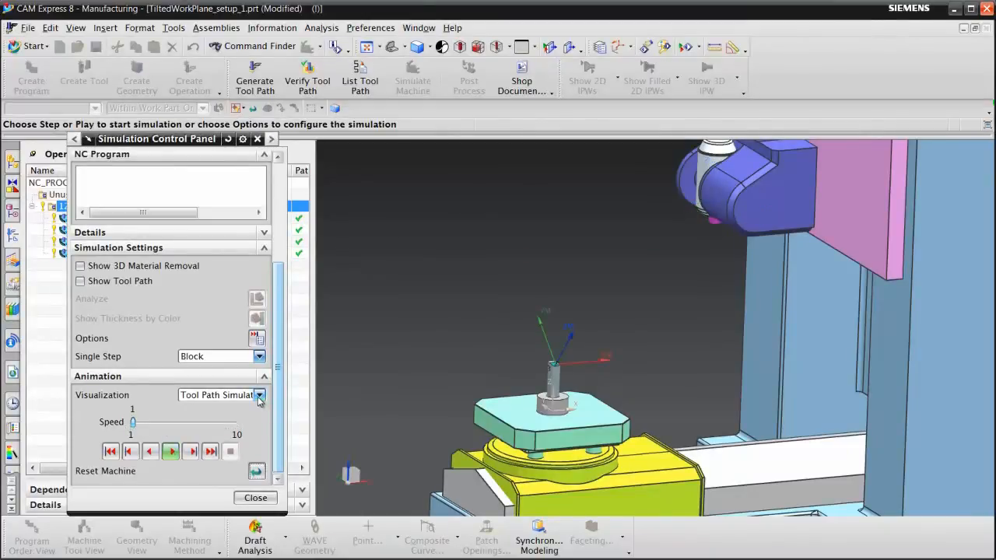
left_click(260, 396)
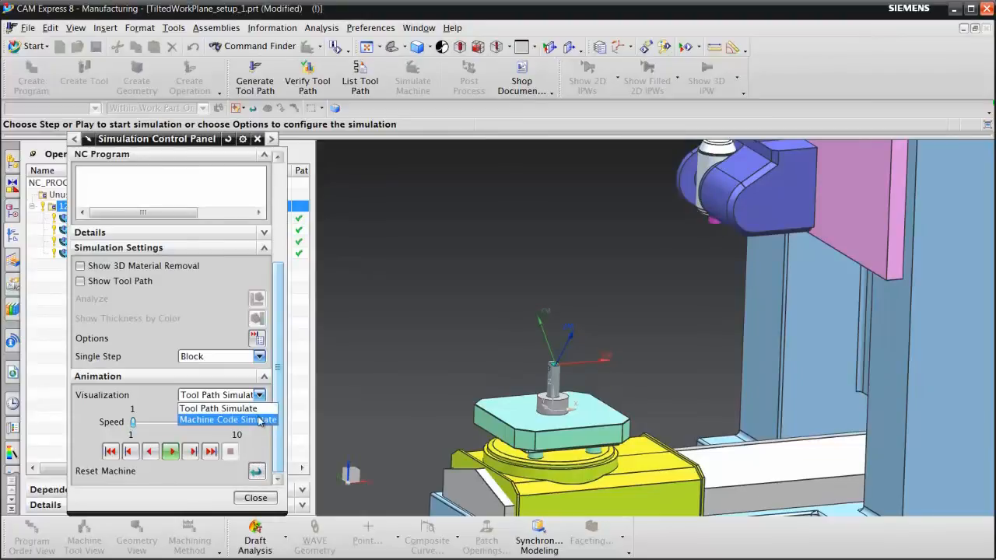
left_click(226, 420)
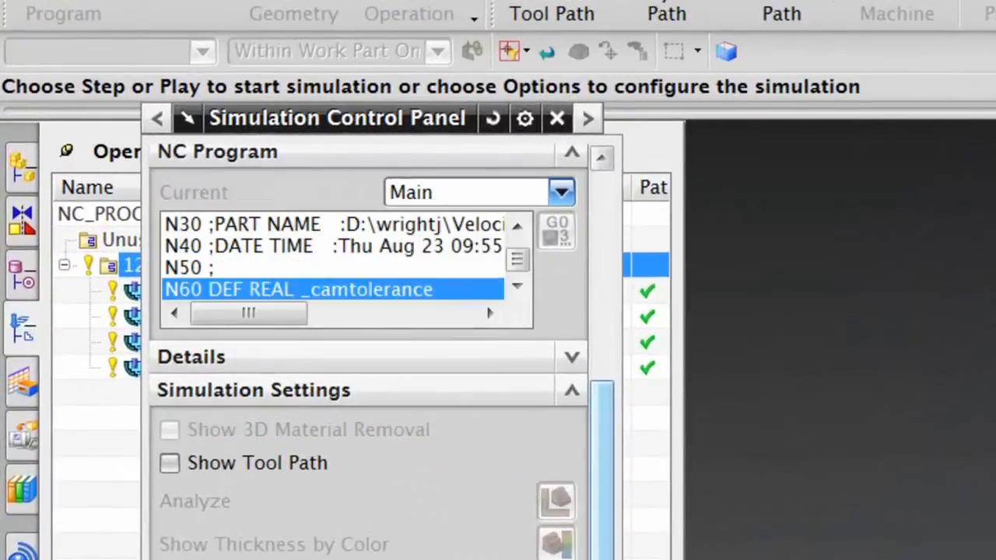
- Scroll the NC Program list past the home positions to the first tool line N330
scroll("down", 3)
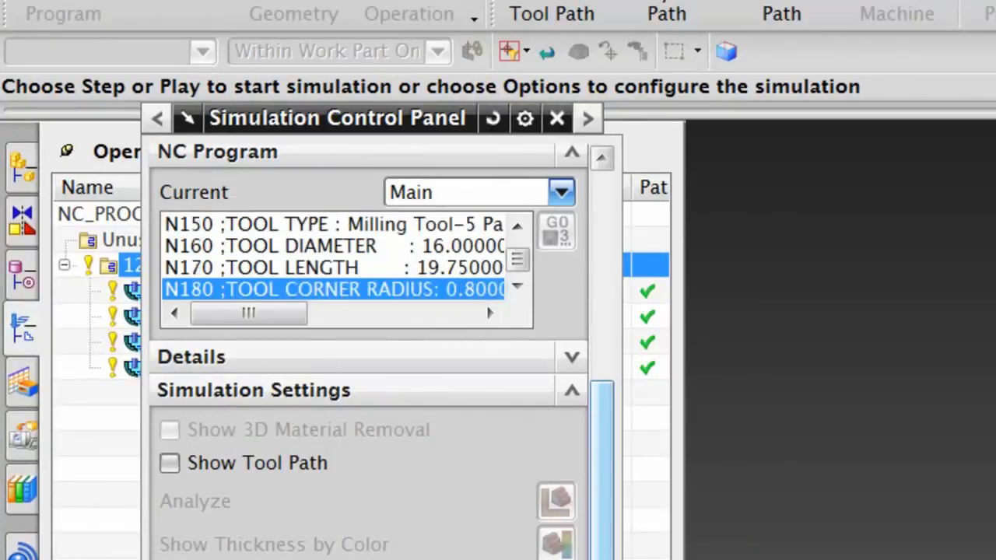
scroll("down", 3)
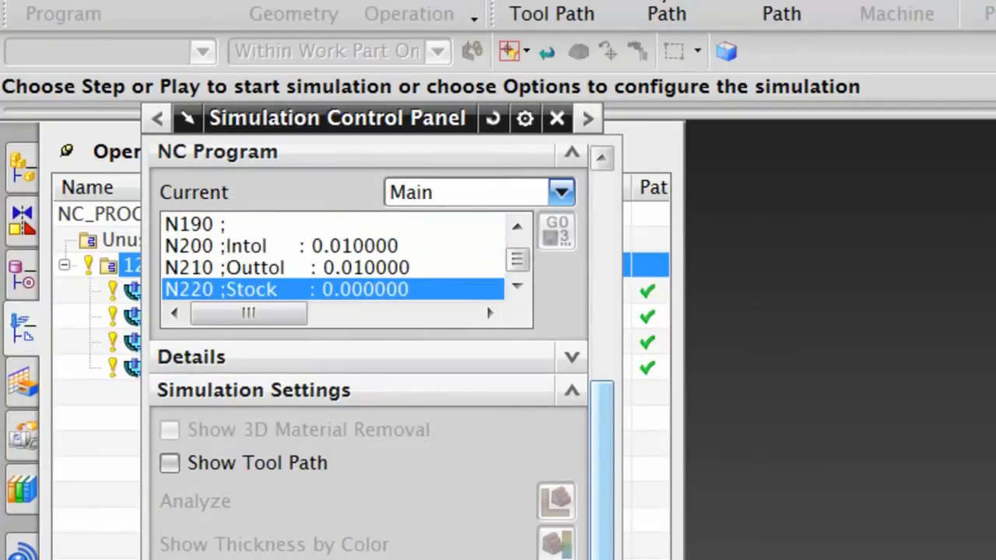
scroll("down", 3)
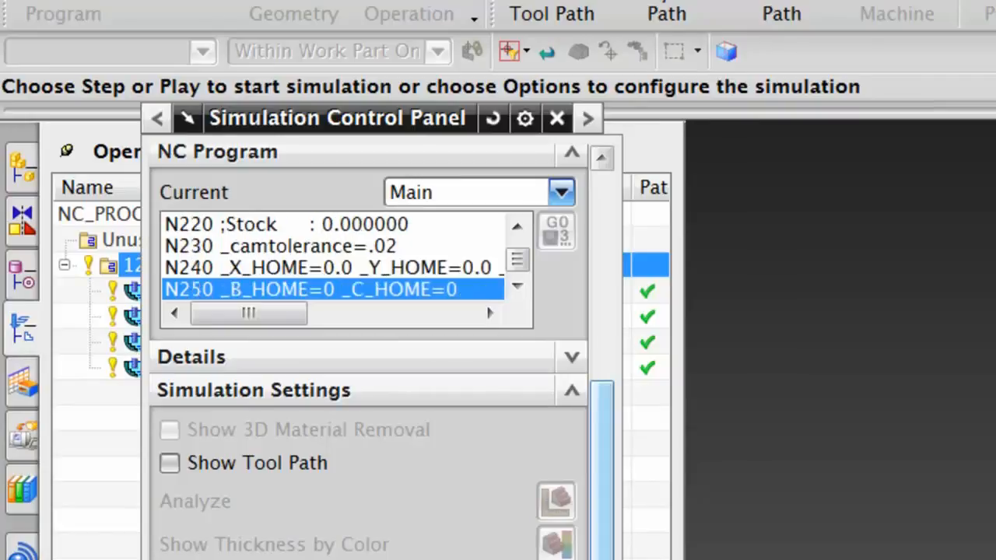
scroll("down", 3)
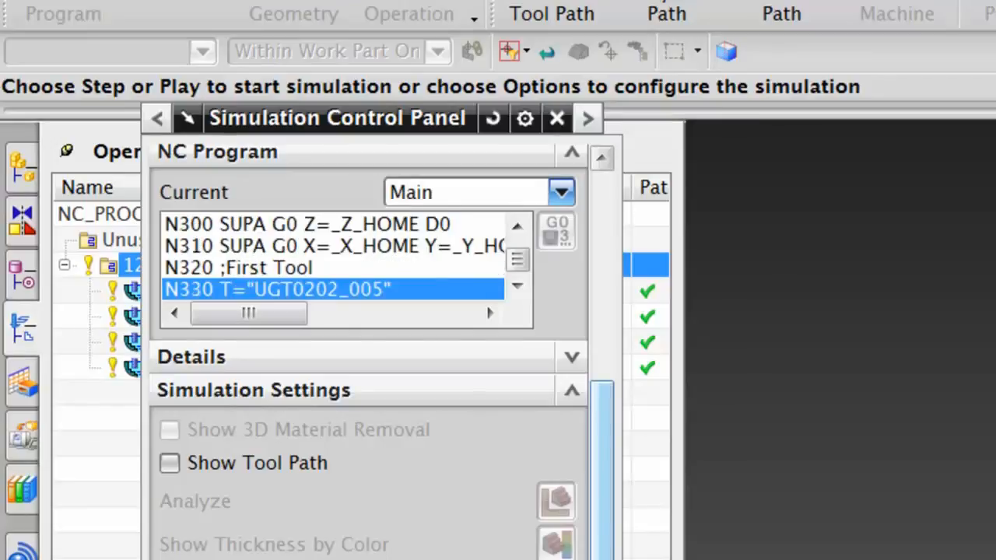
- Single-step the Sinumerik setup blocks through N480 AROT X40, tilting the head toward the part
left_click(149, 493)
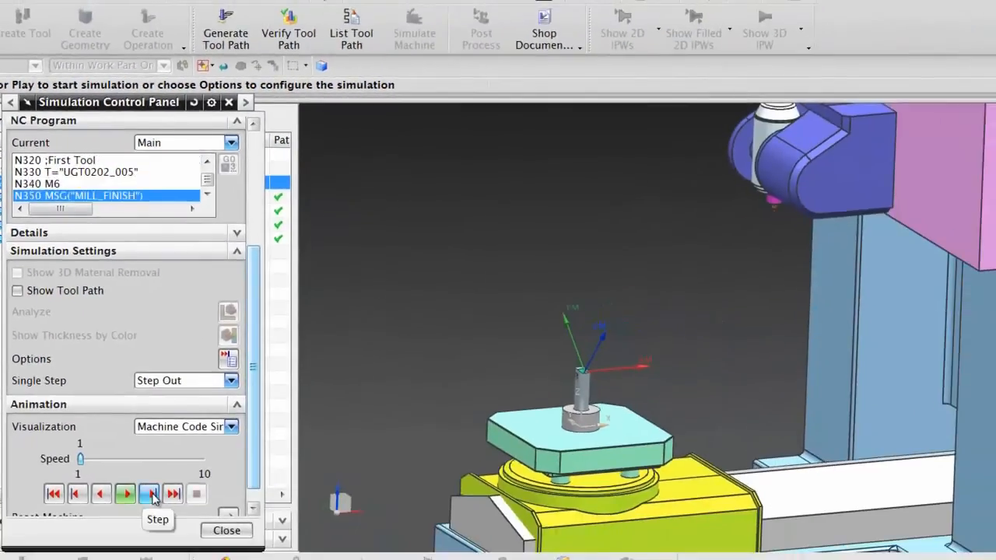
left_click(150, 495)
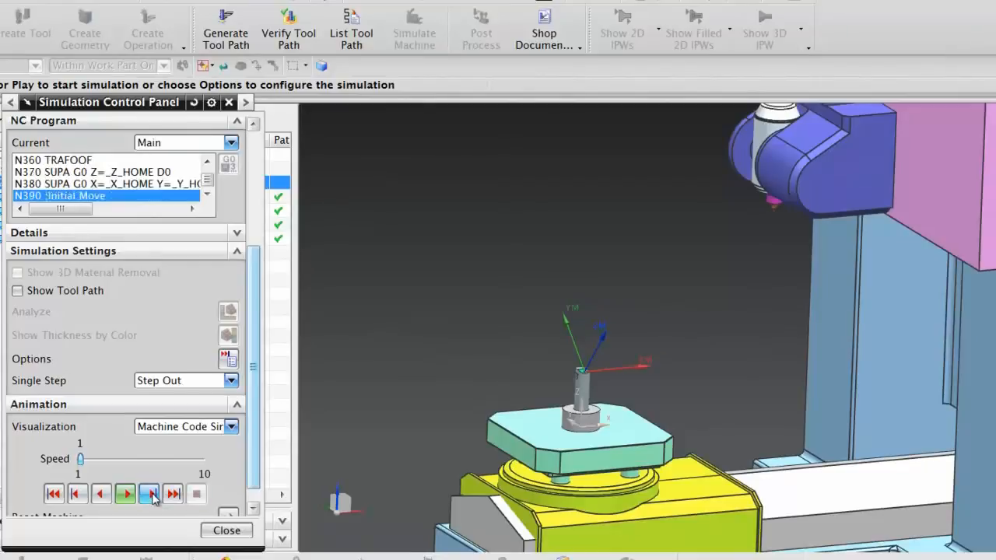
left_click(149, 495)
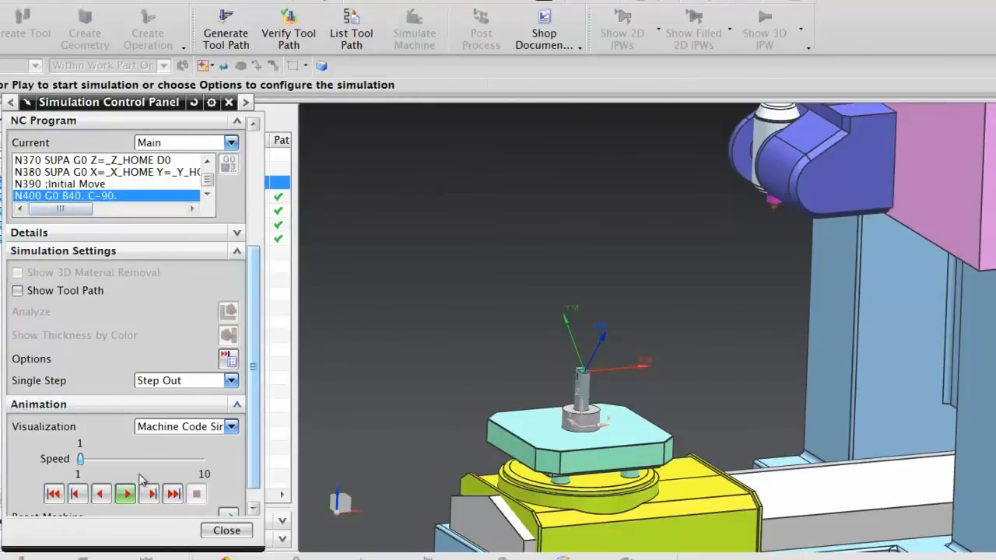
left_click(124, 493)
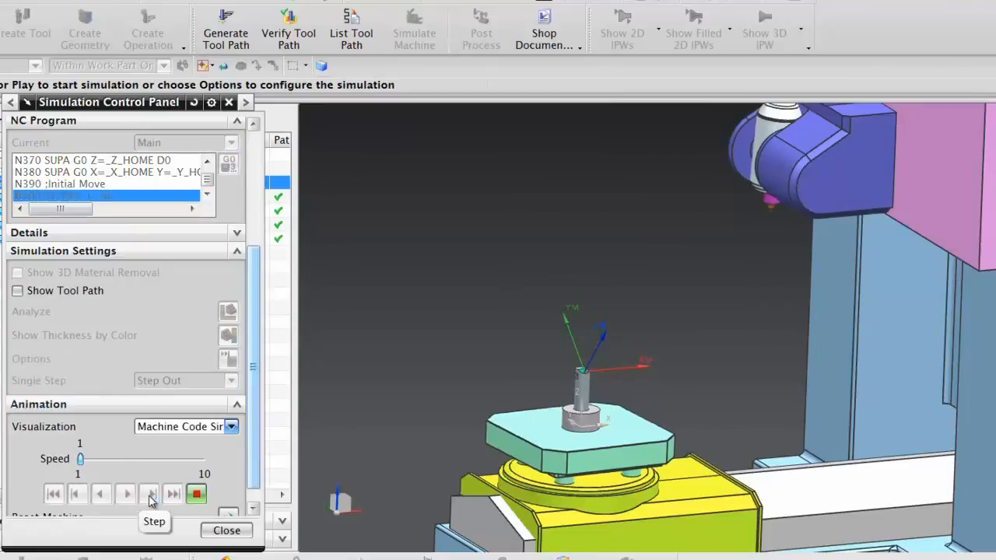
left_click(149, 493)
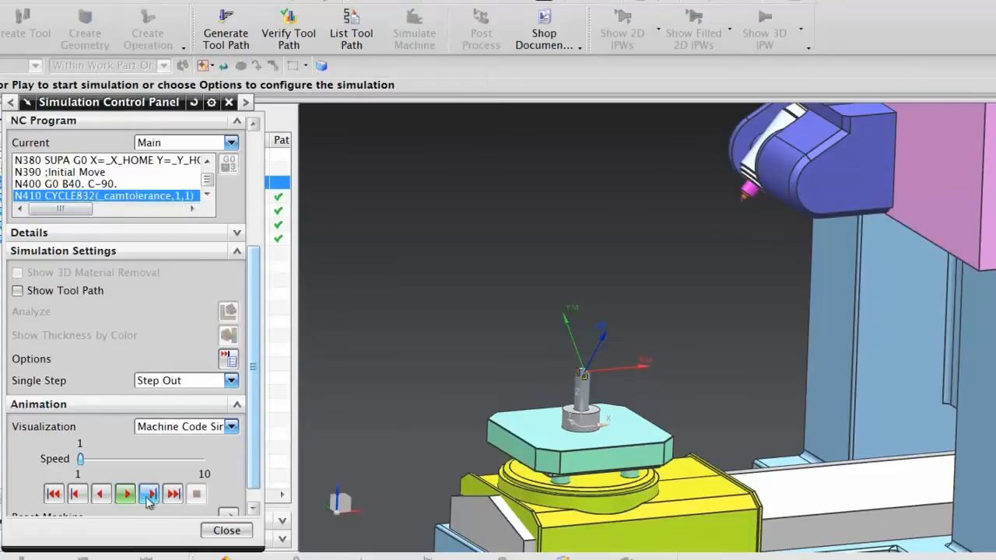
mouse_move(149, 495)
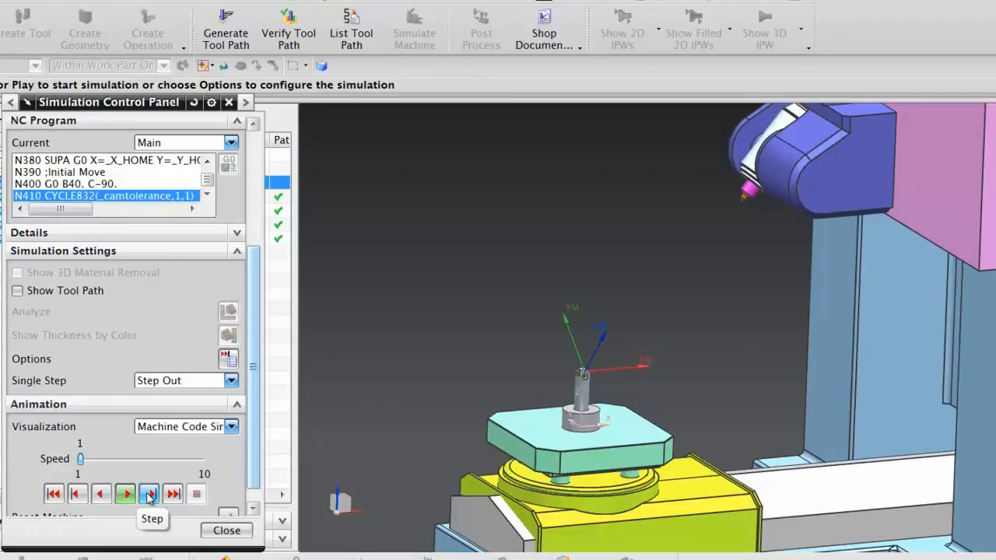
left_click(149, 493)
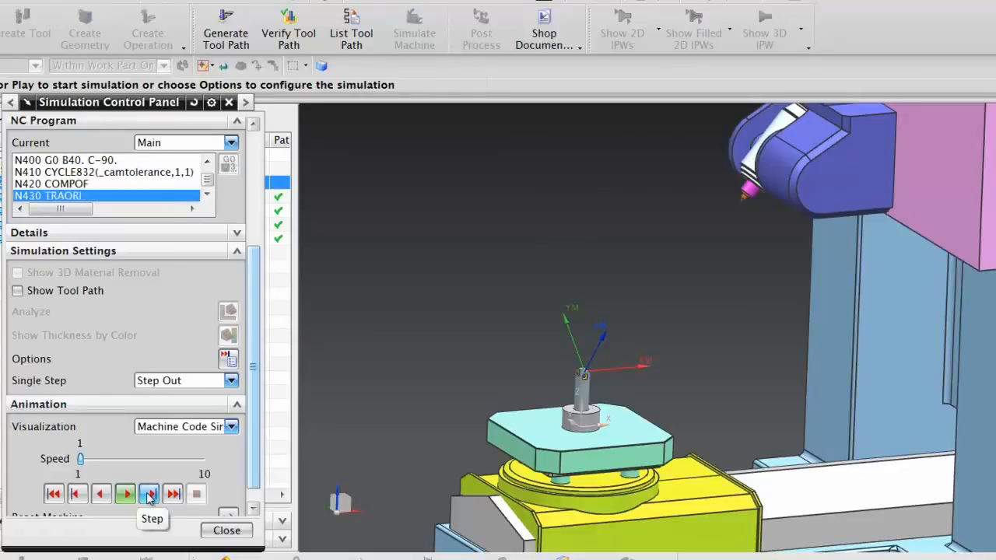
left_click(150, 493)
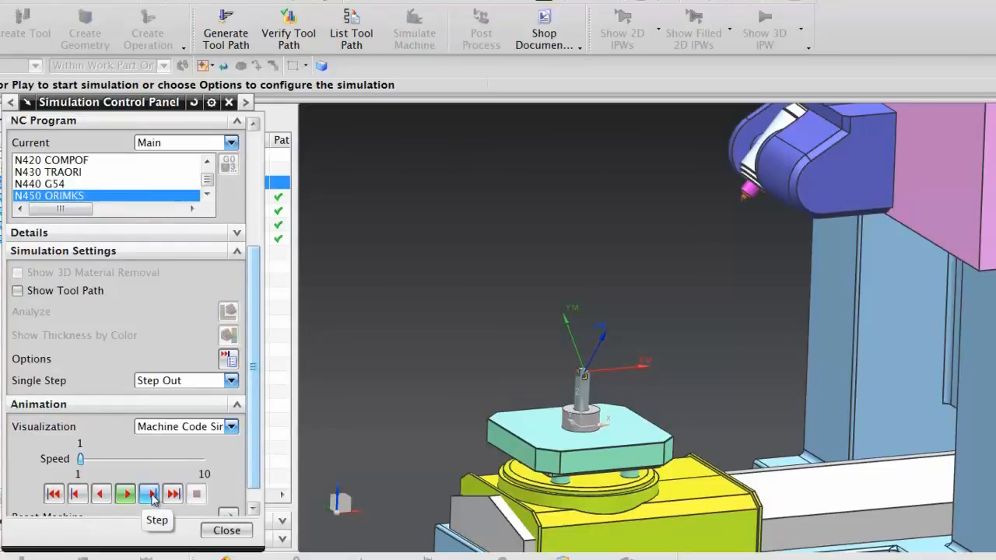
left_click(150, 495)
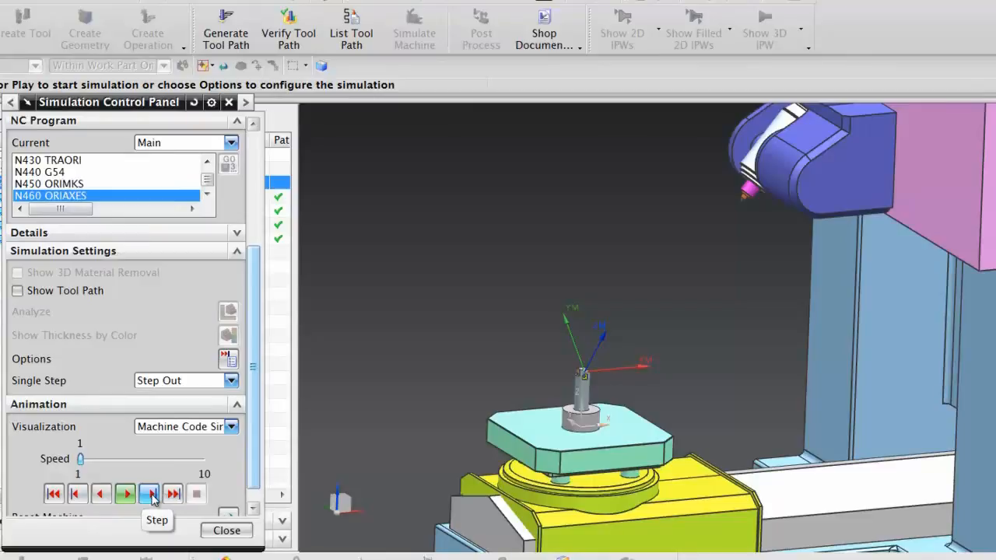
left_click(150, 493)
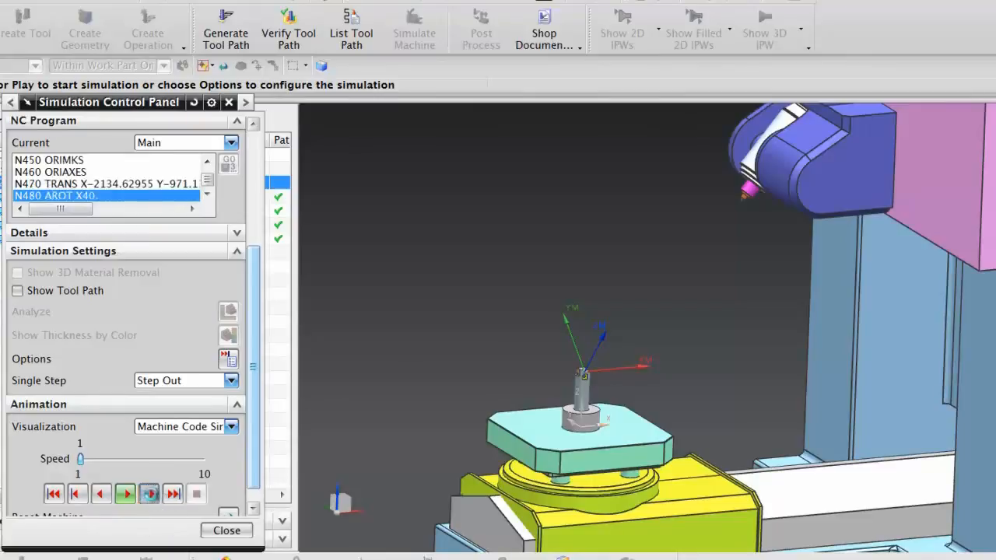
left_click(149, 495)
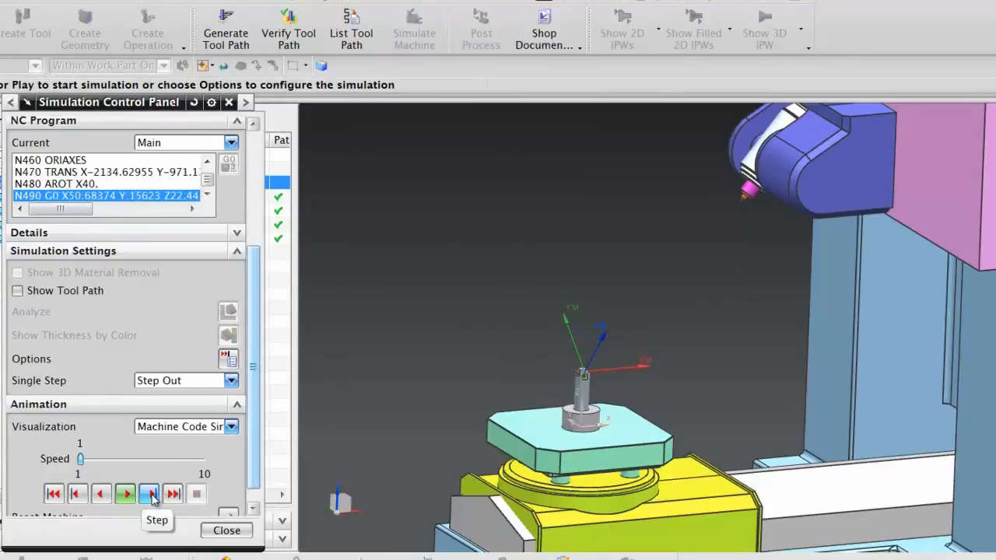
left_click(149, 494)
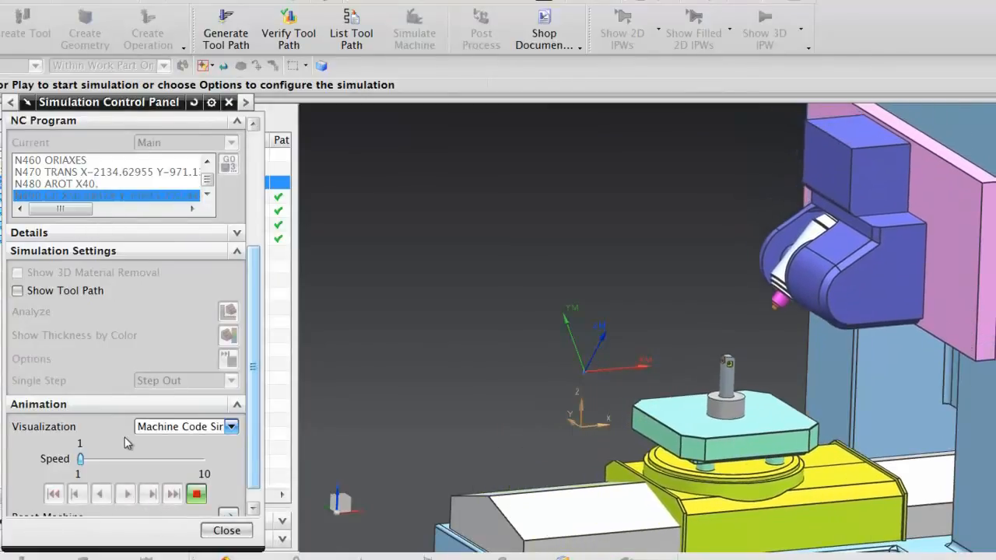
- Run the simulation continuously through the approach moves at speed 4
left_click(124, 494)
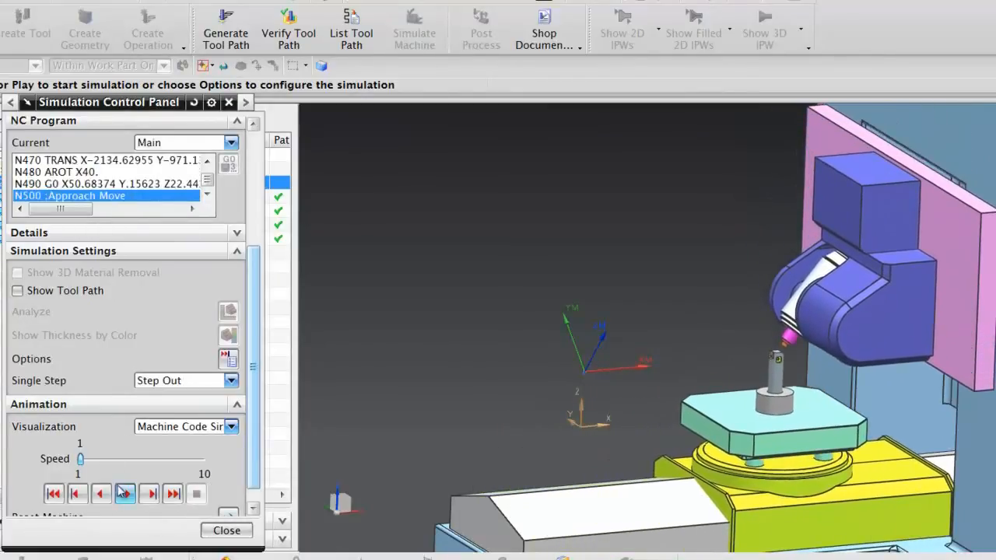
left_click(124, 493)
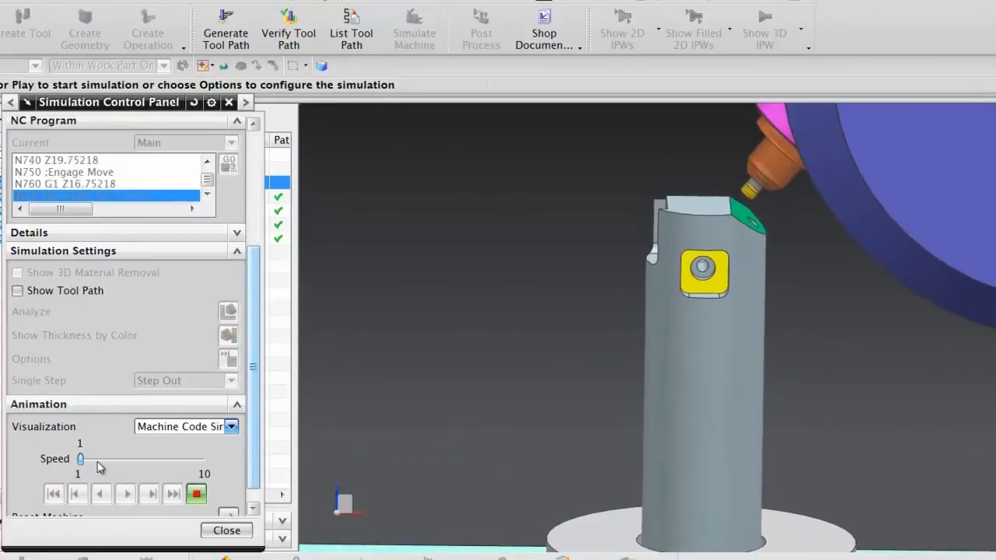
left_click_drag(81, 459, 118, 459)
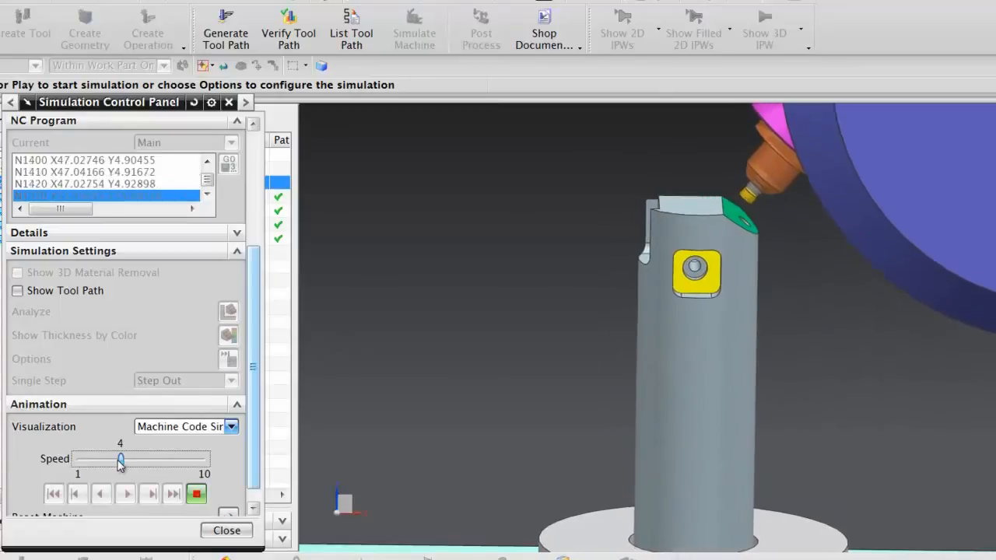
left_click(125, 494)
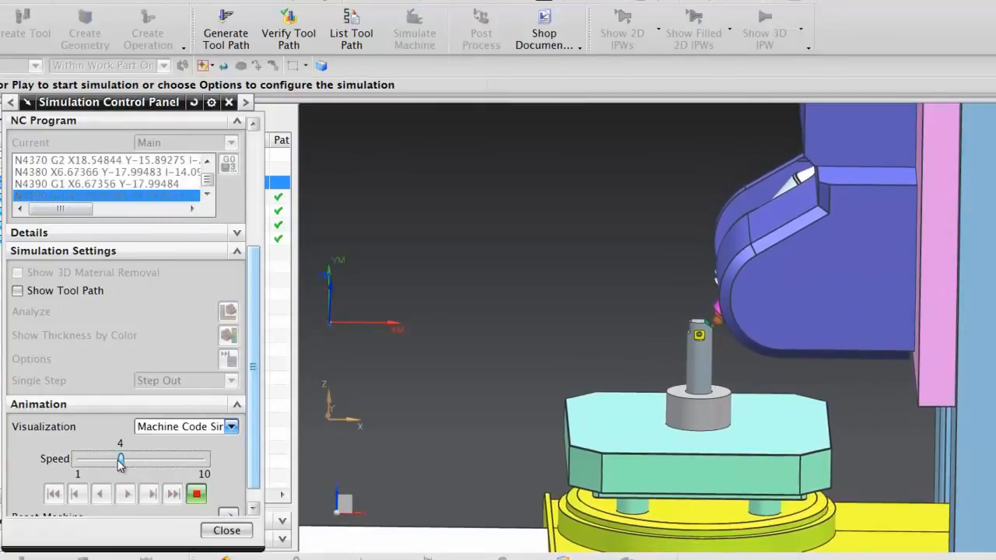
left_click(124, 494)
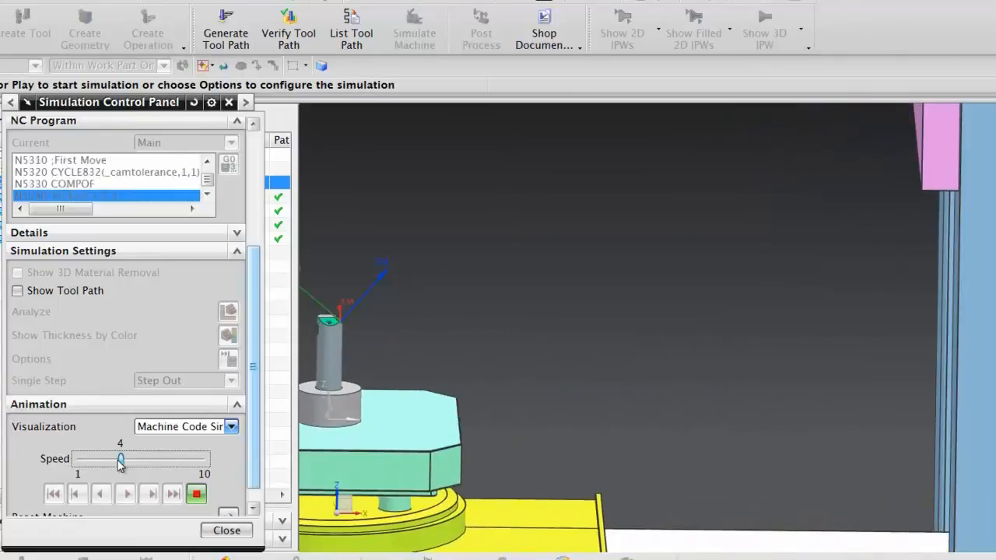
left_click(124, 495)
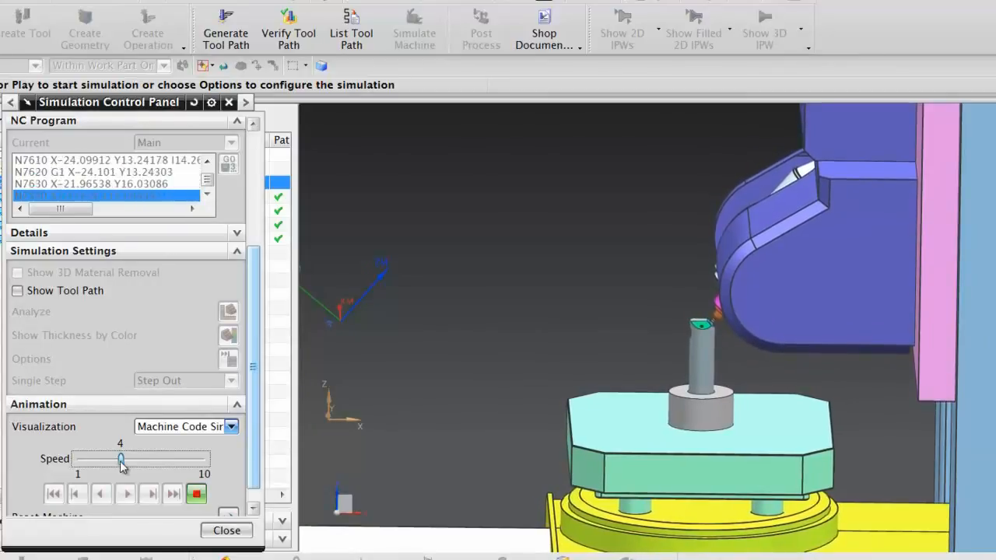
- Raise the speed to 8, run to M30 and close the simulation
left_click_drag(120, 459, 174, 459)
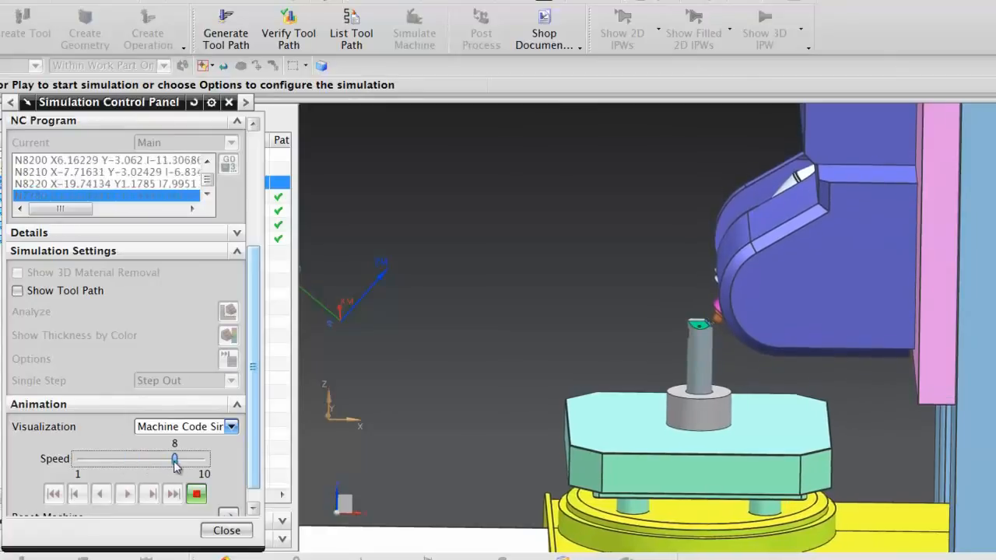
left_click(125, 493)
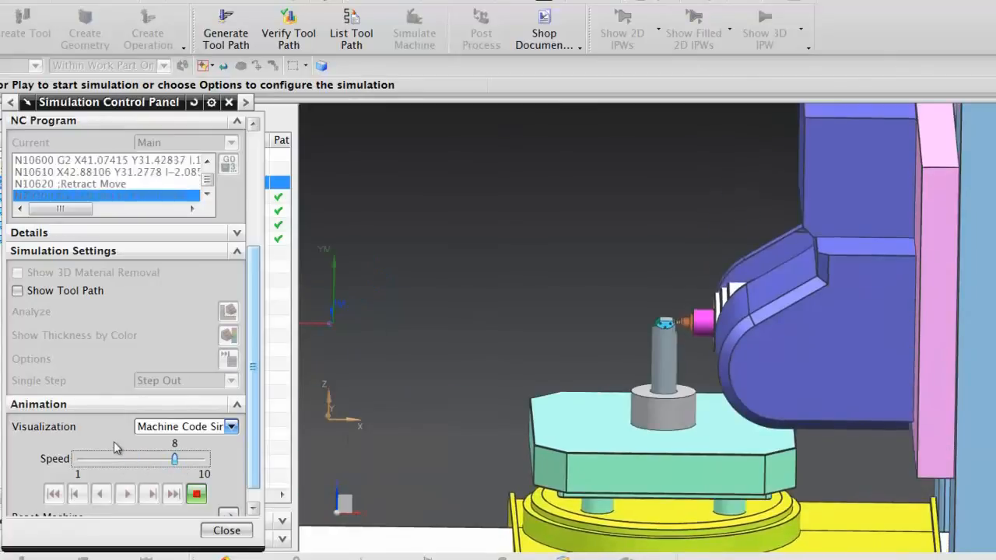
left_click(125, 493)
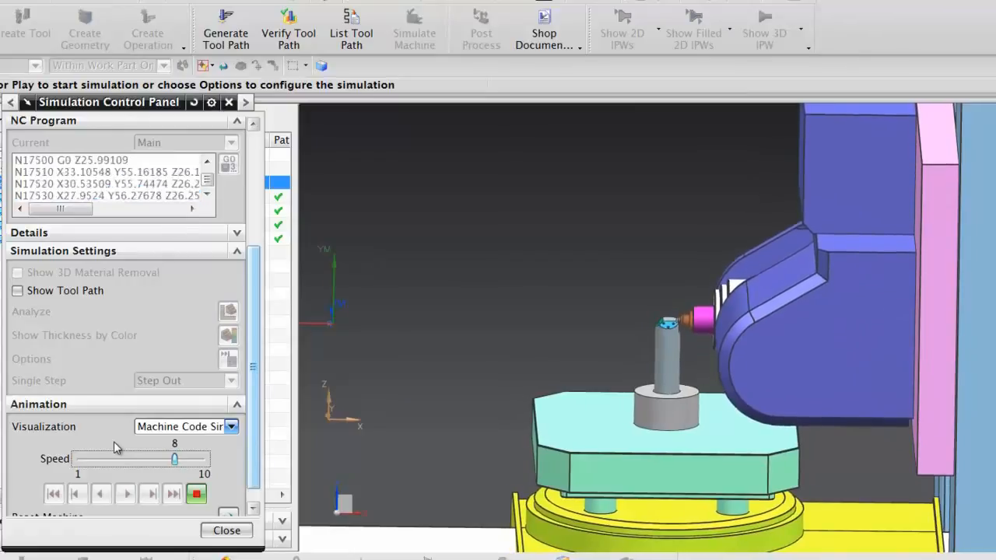
left_click(125, 493)
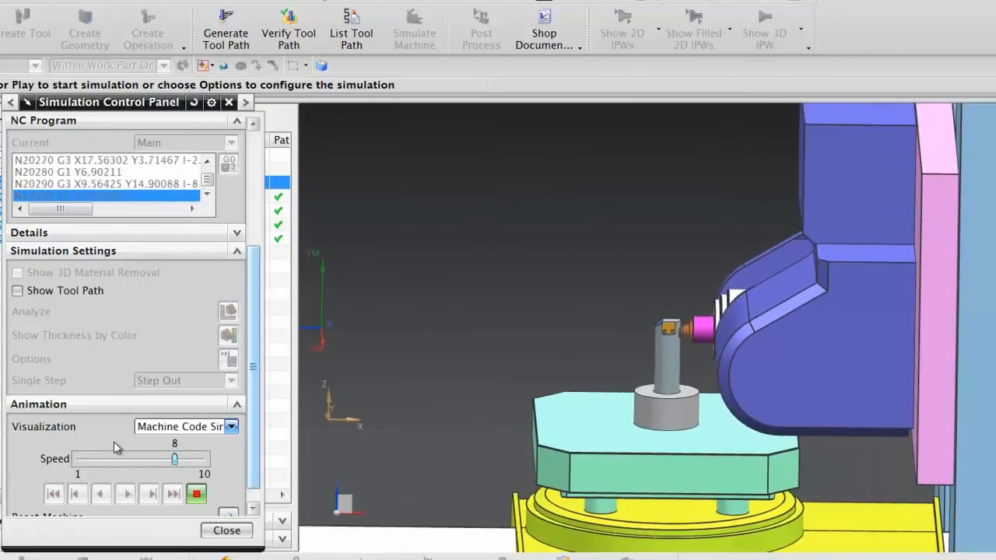
left_click(124, 493)
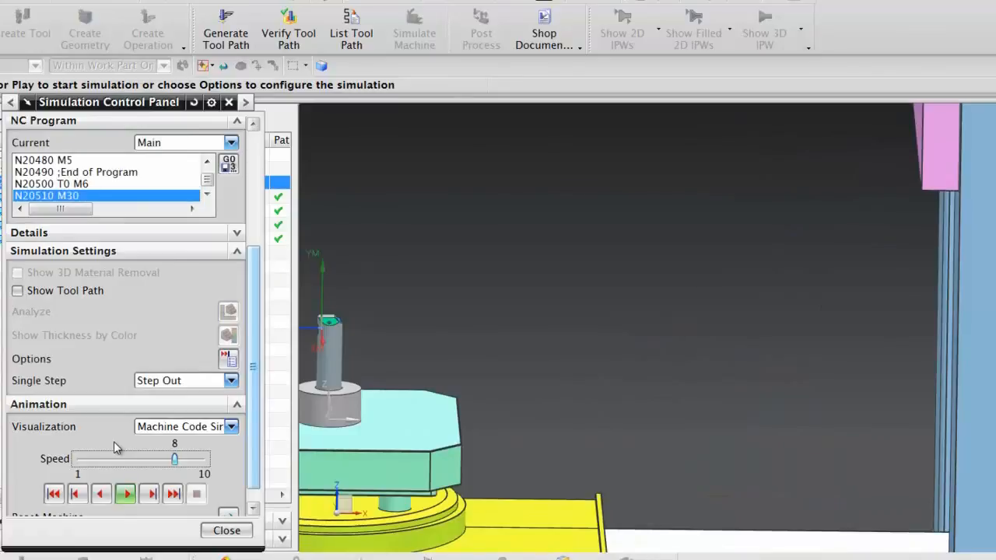
left_click(227, 529)
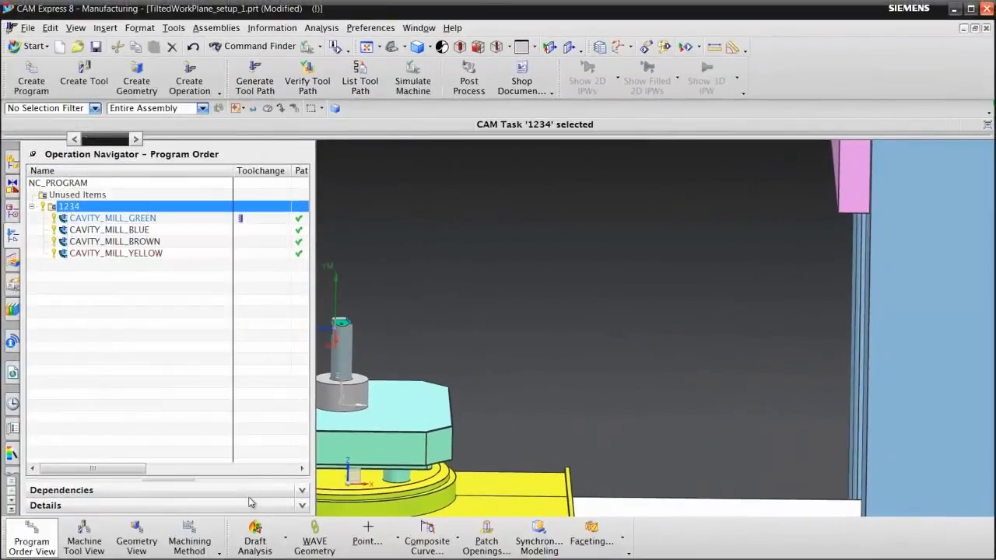